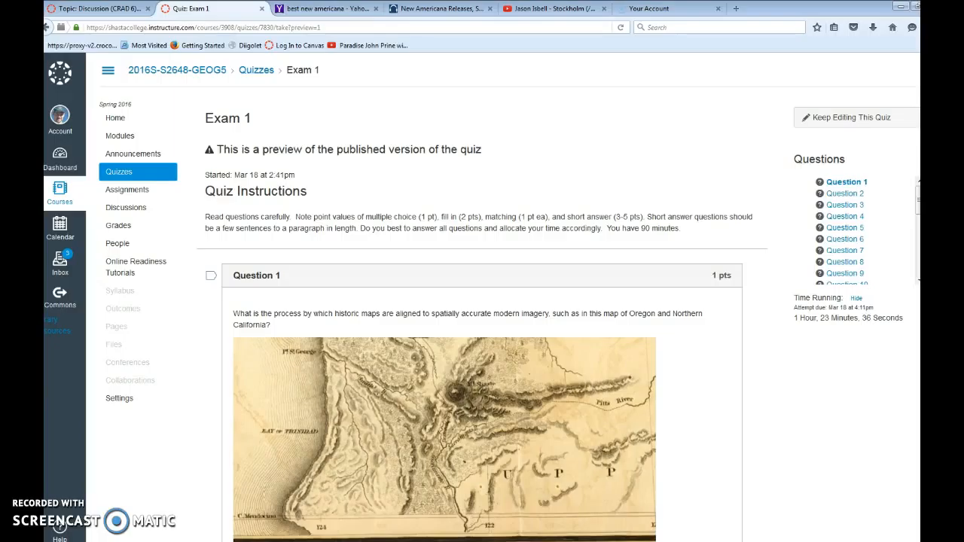
mouse_move(868, 317)
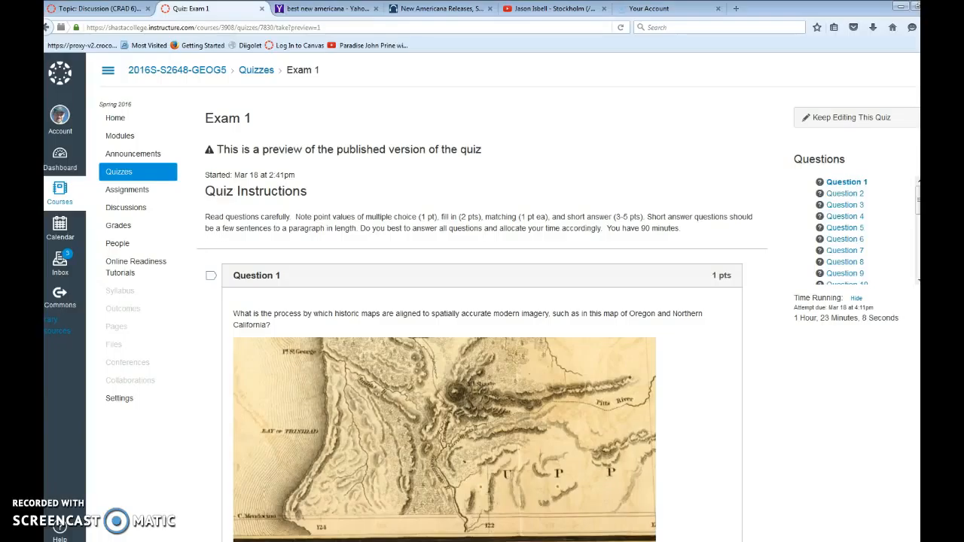
Step: Scroll through Question 1 and advance the Exam 1 preview to Question 2
scroll(down, 3)
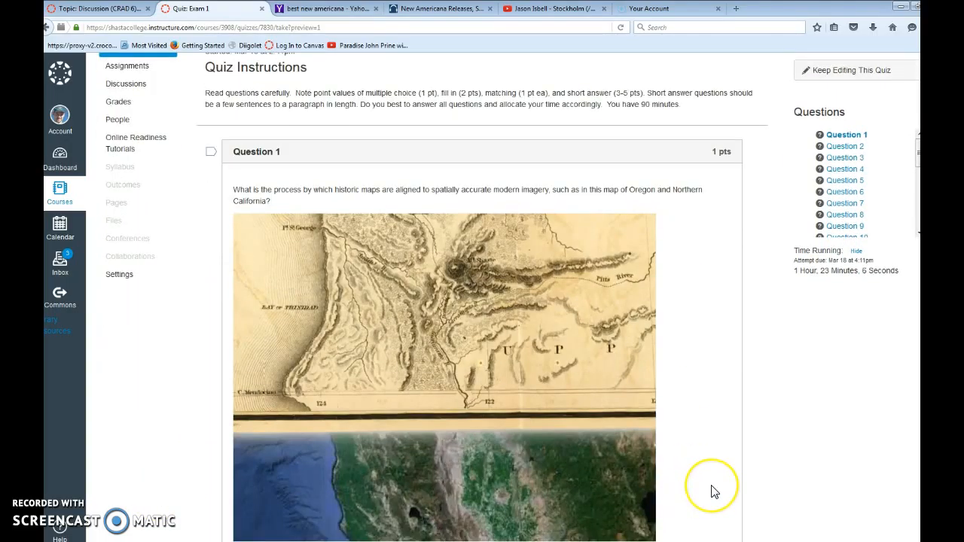
scroll(down, 3)
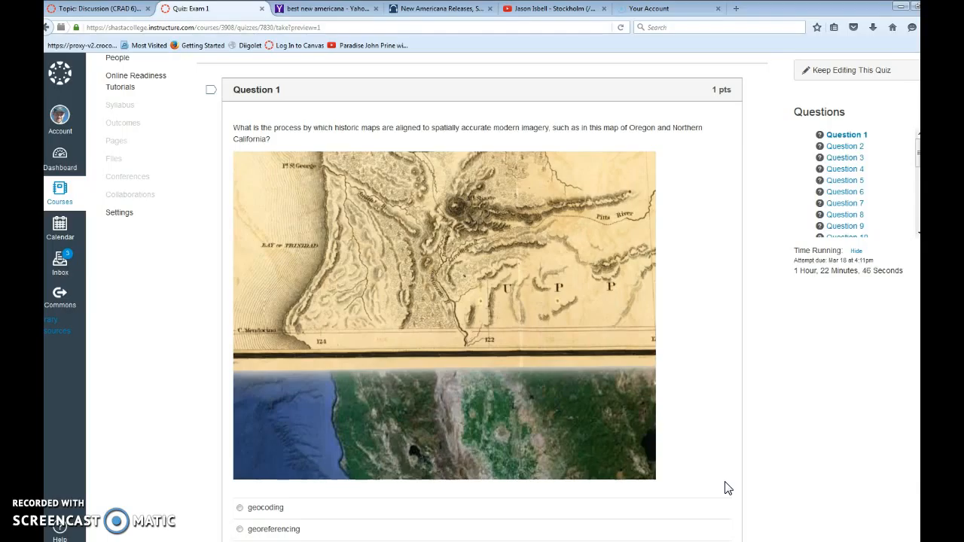
scroll(down, 3)
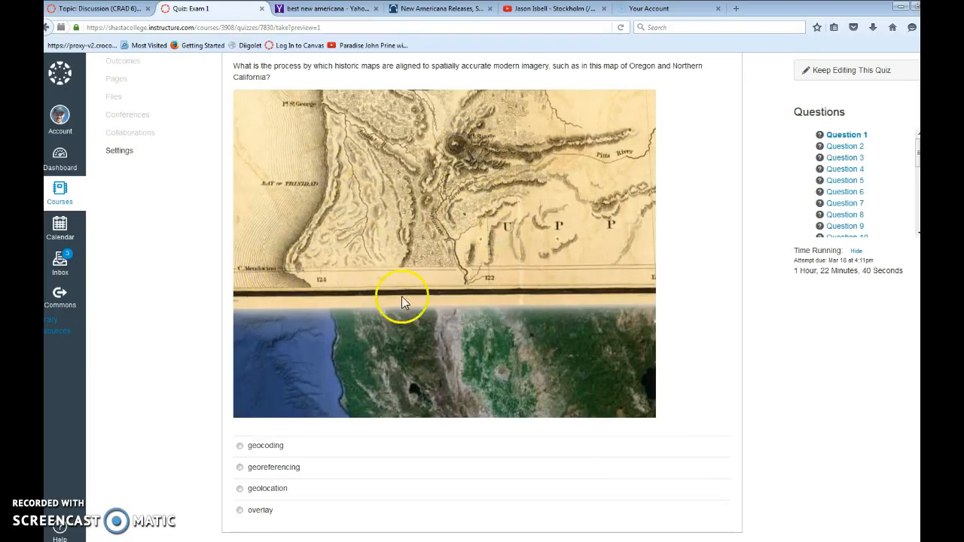
mouse_move(361, 170)
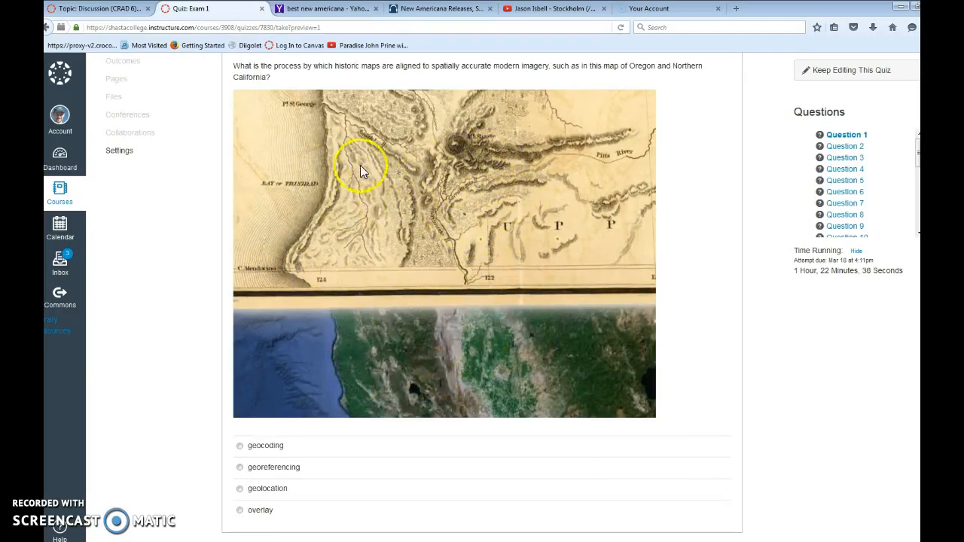
mouse_move(433, 230)
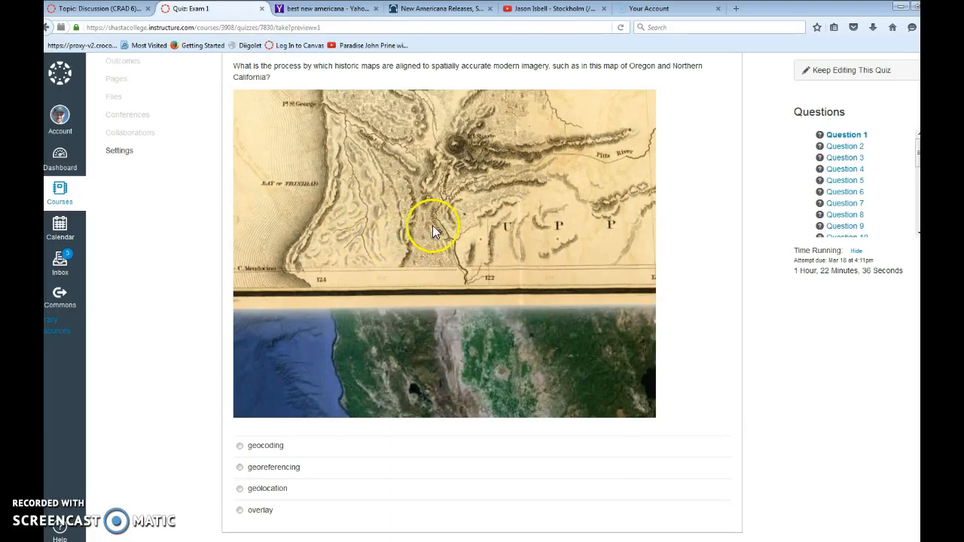
mouse_move(454, 391)
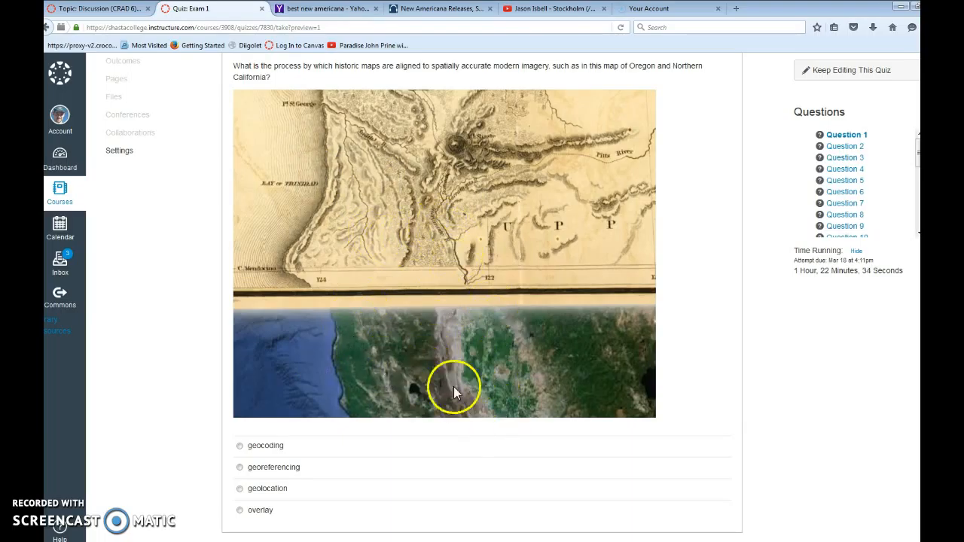
mouse_move(252, 333)
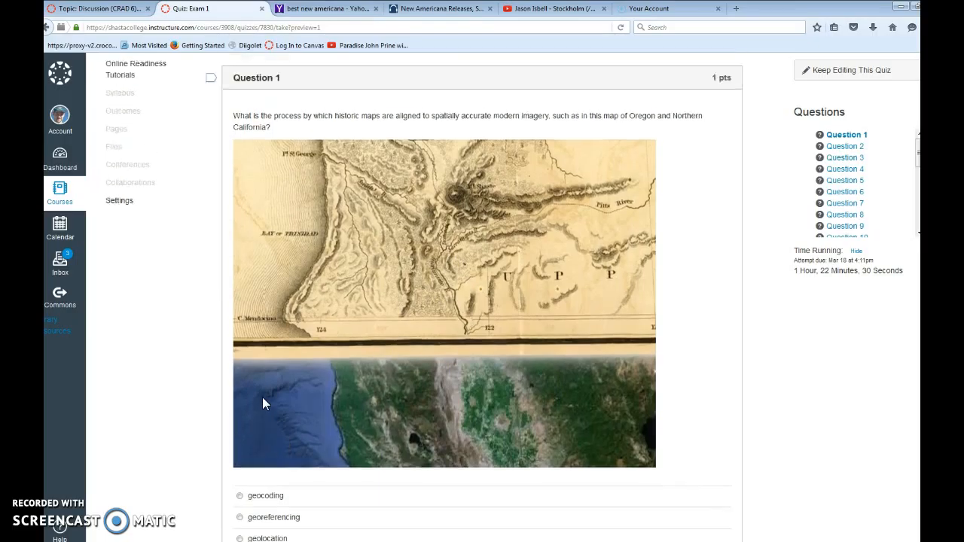
scroll(up, 3)
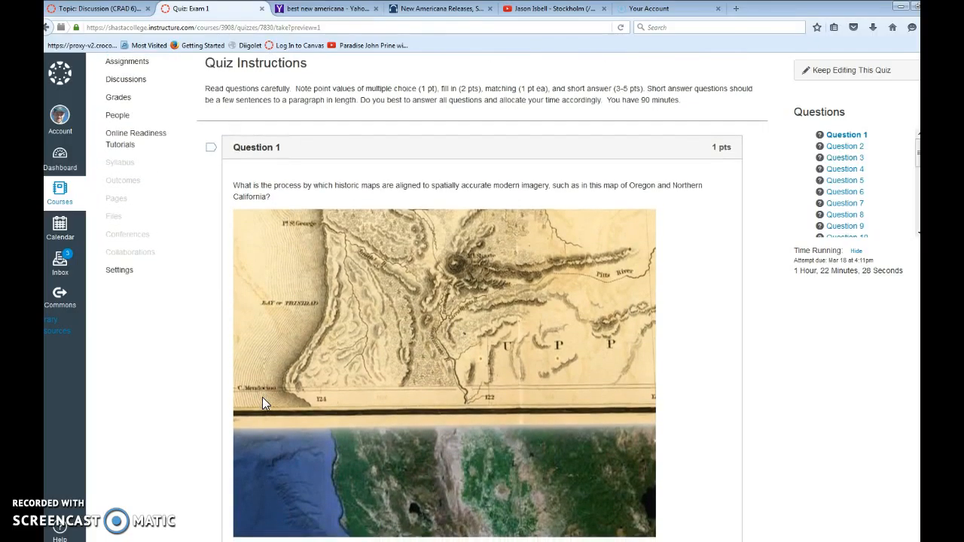
scroll(down, 3)
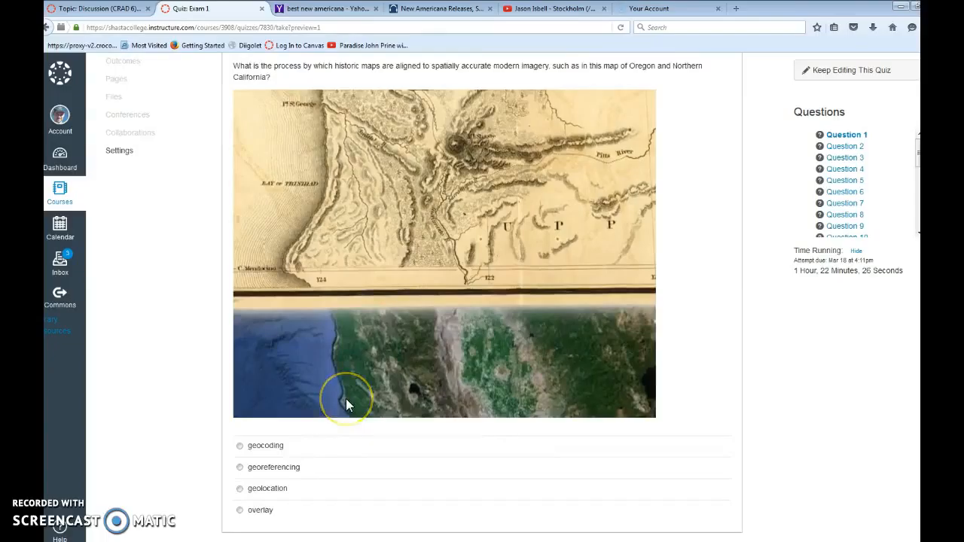
scroll(down, 3)
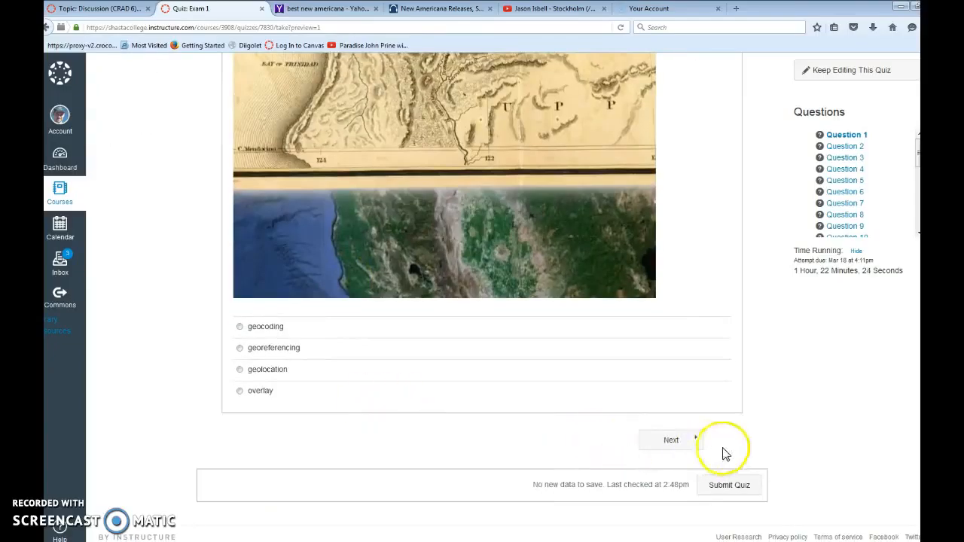
click(670, 440)
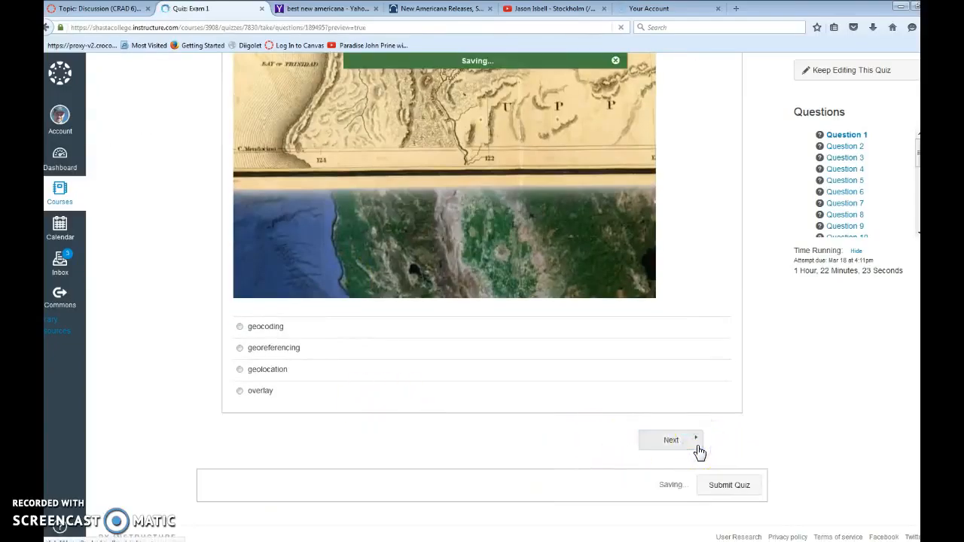
click(671, 439)
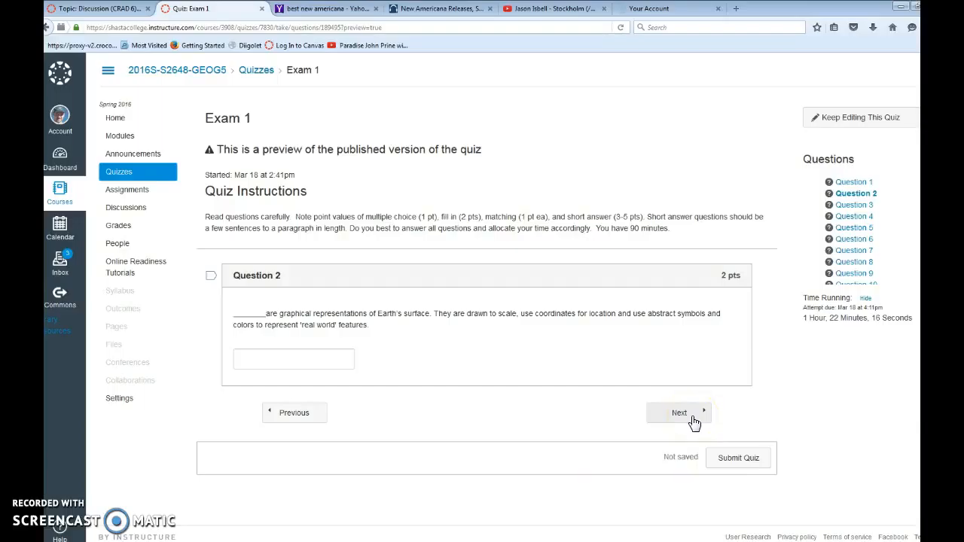
Step: Advance past Question 2 to Question 3 and scroll down its Grand Canyon maps
click(678, 412)
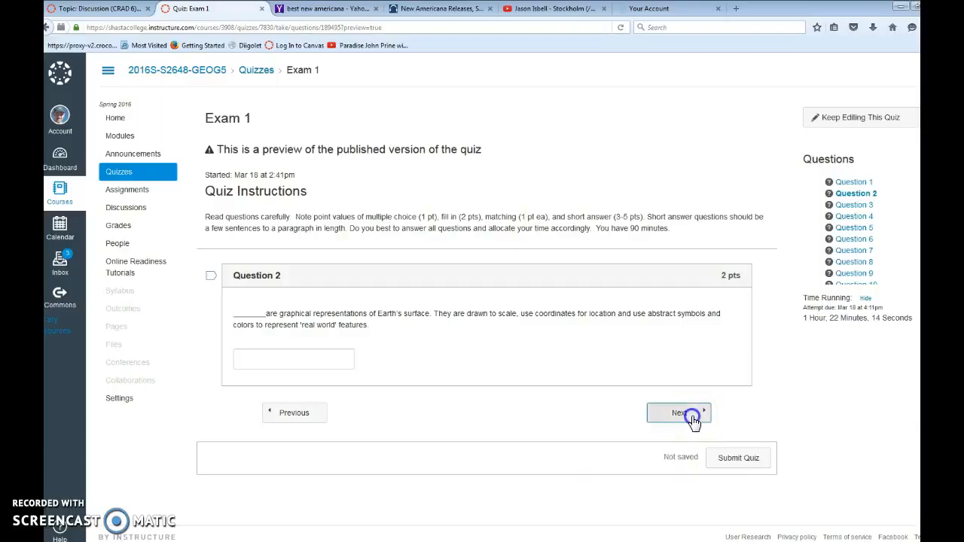
click(678, 413)
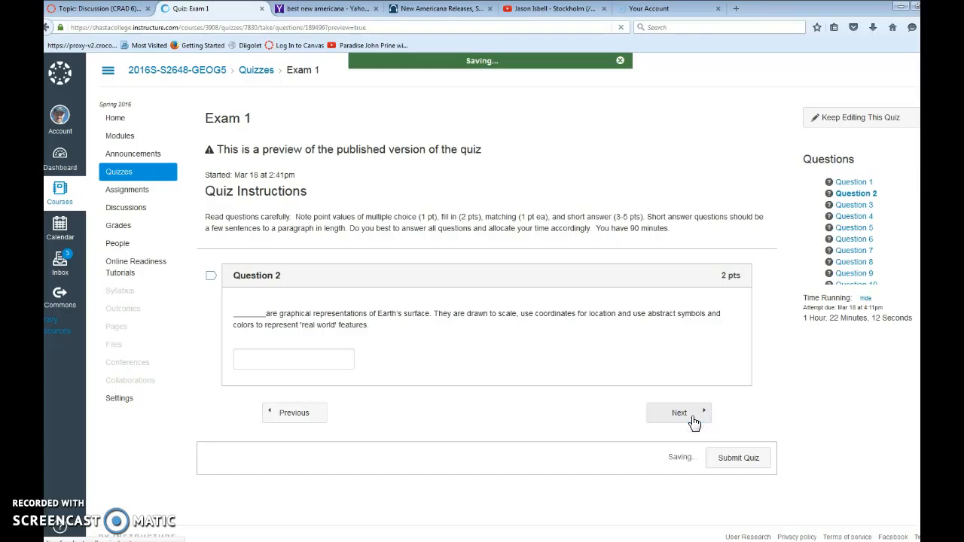
click(678, 412)
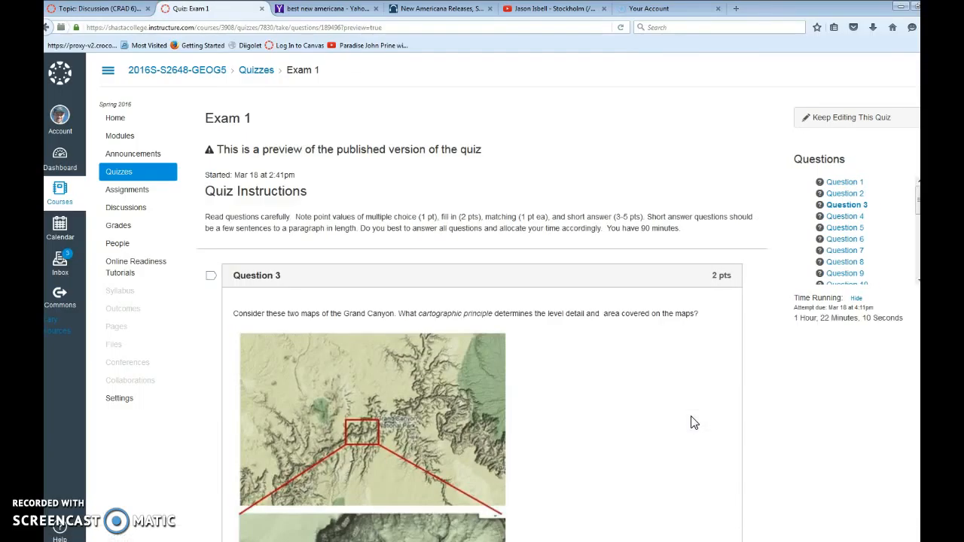
scroll(down, 3)
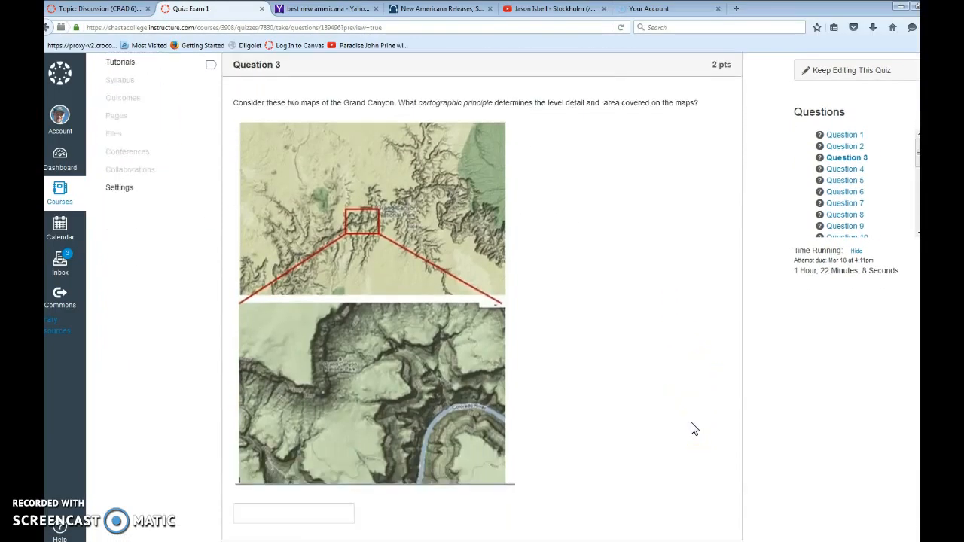
scroll(down, 3)
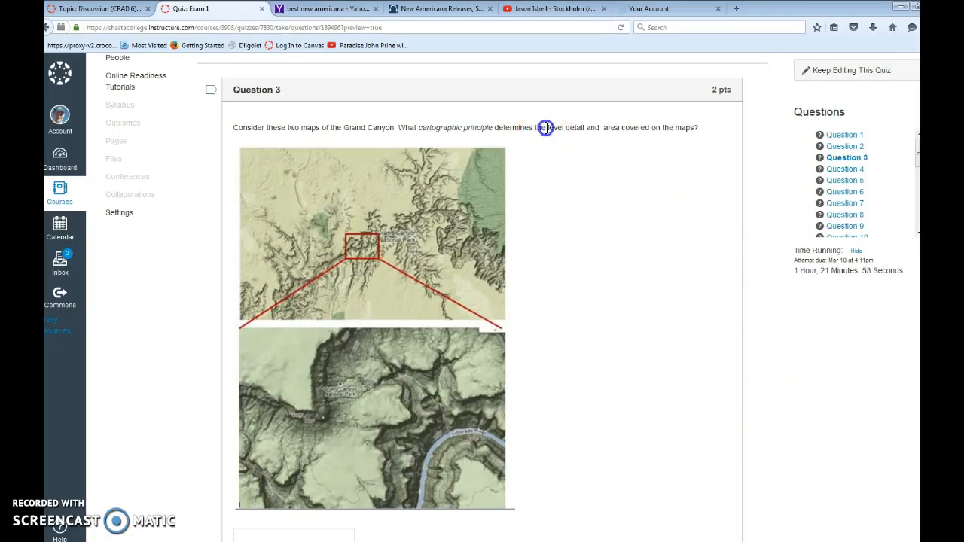
Step: Highlight Question 3's phrase about level detail and area covered, then move past it
drag(546, 128, 697, 127)
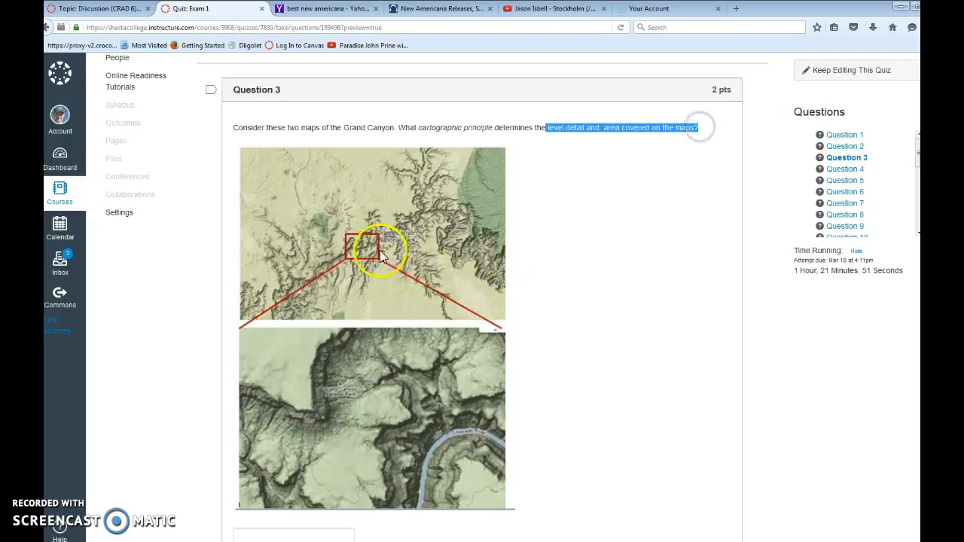
mouse_move(360, 282)
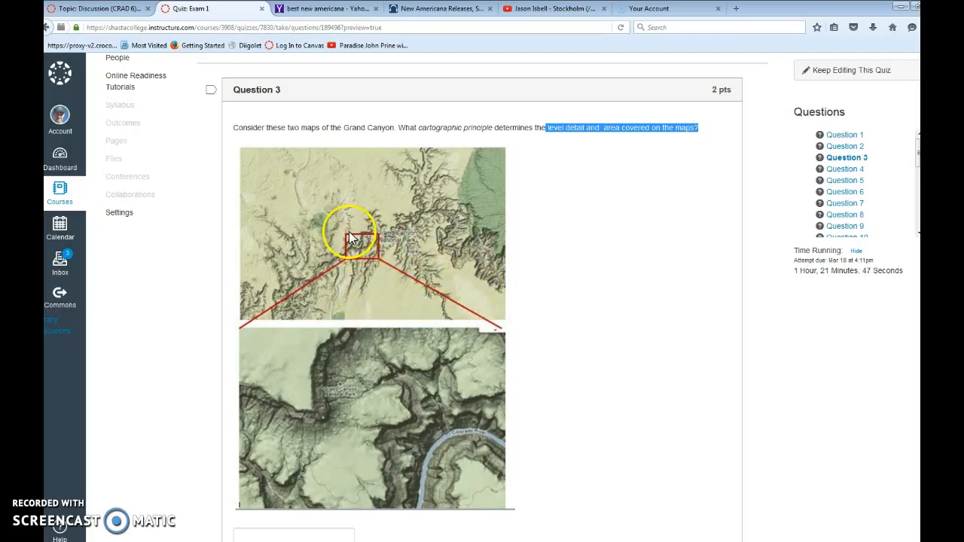
mouse_move(324, 244)
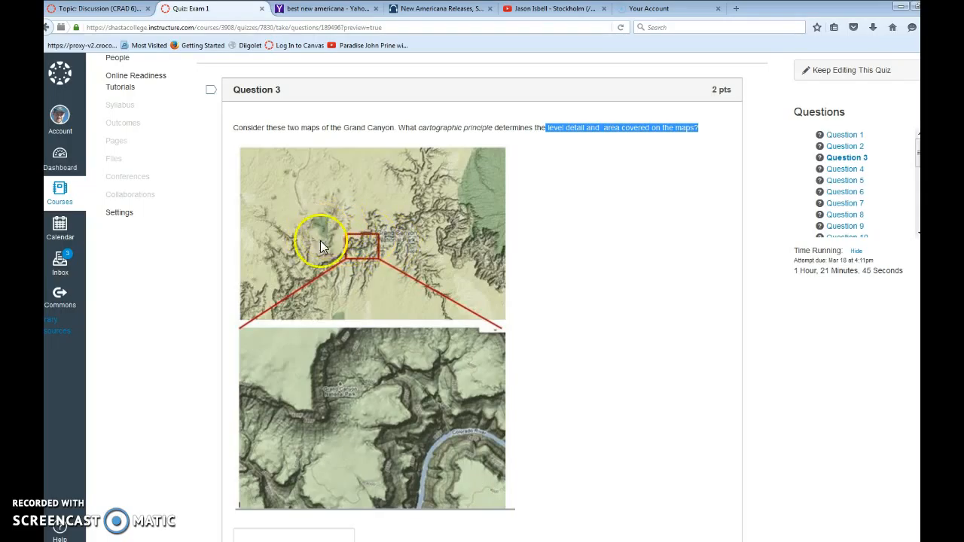
mouse_move(379, 419)
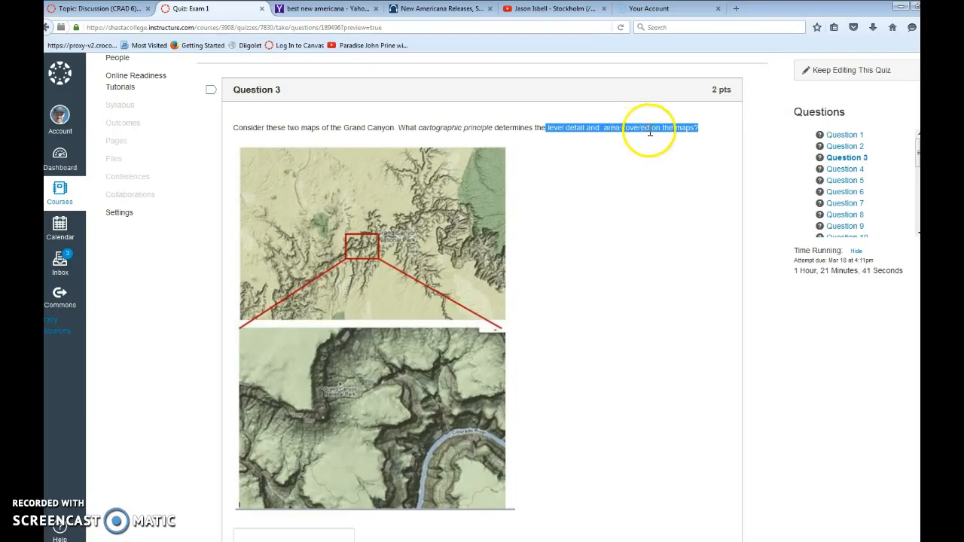
scroll(down, 3)
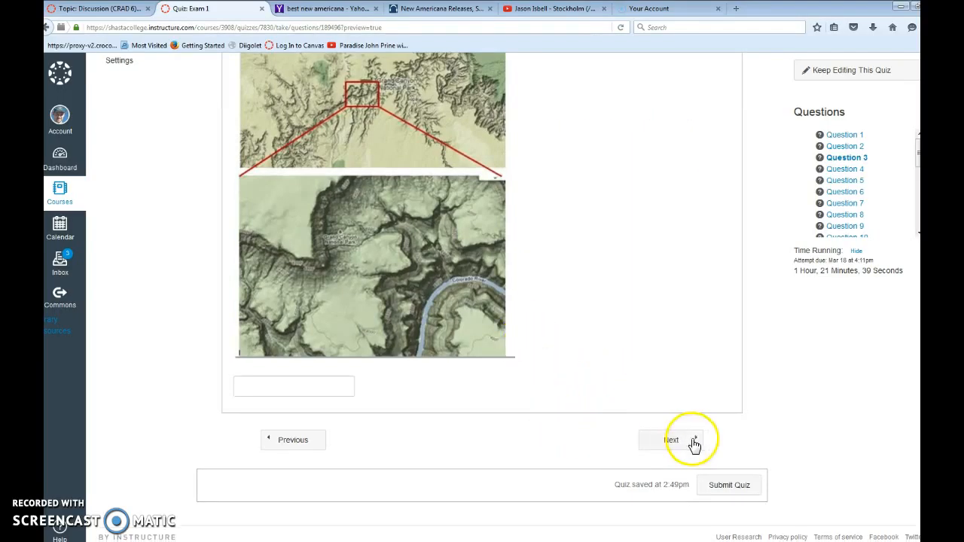
click(669, 439)
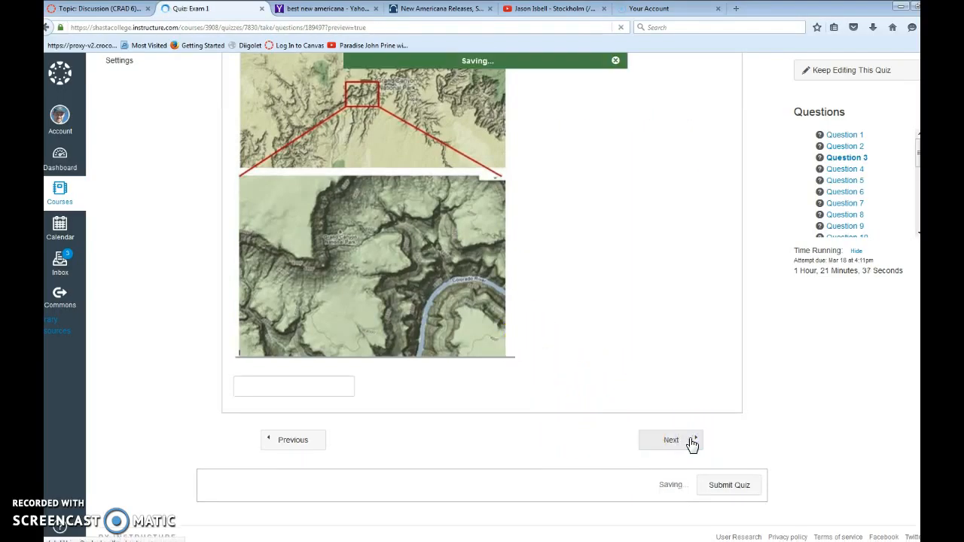
Step: Advance to Question 4, leave it unanswered, and continue to Question 5's Mt. Shasta map
click(670, 440)
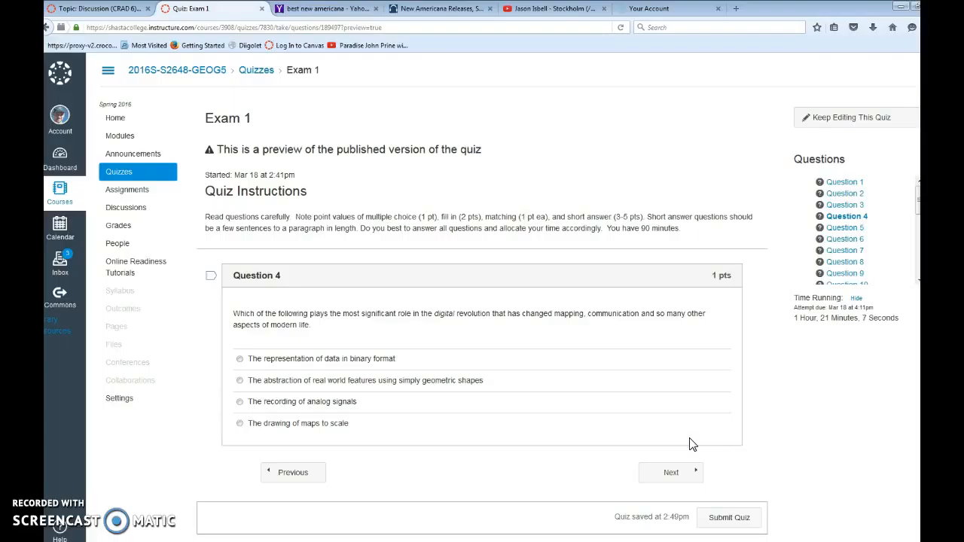
mouse_move(695, 507)
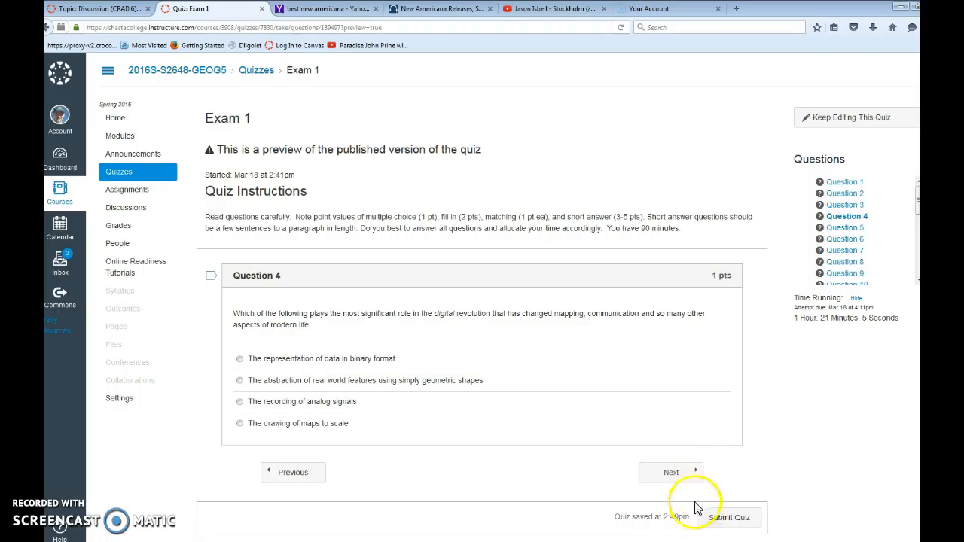
click(670, 472)
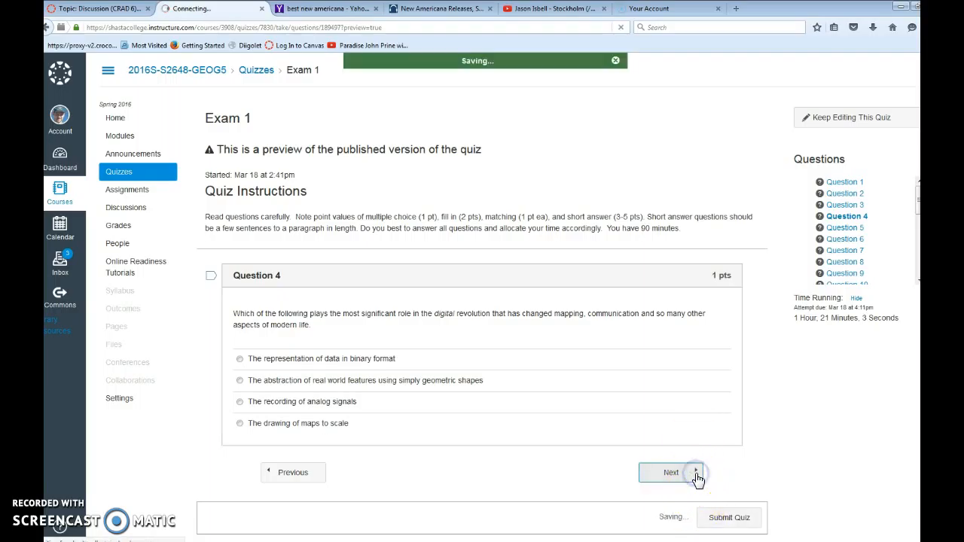
click(670, 472)
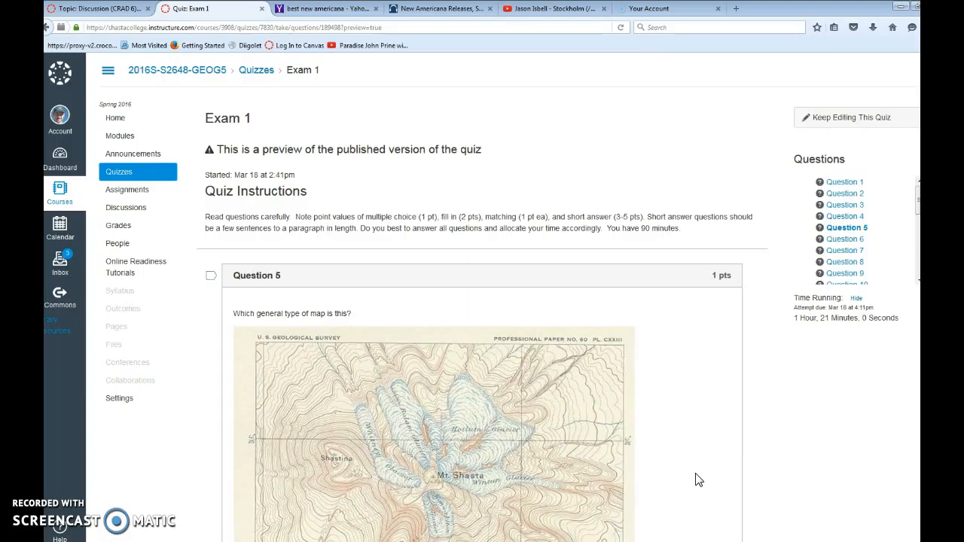
Step: Advance from Question 5 to the short-answer Question 6, then continue past it
scroll(down, 3)
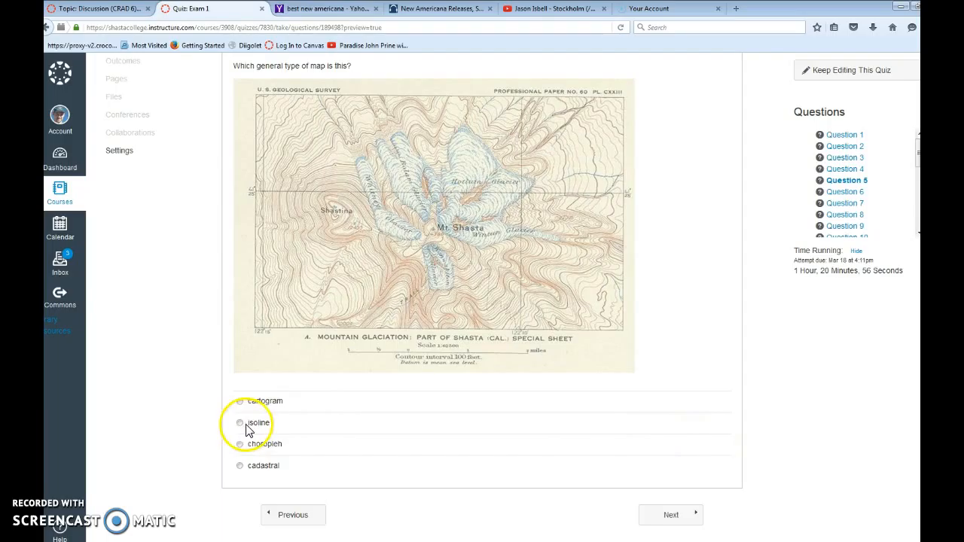
mouse_move(361, 284)
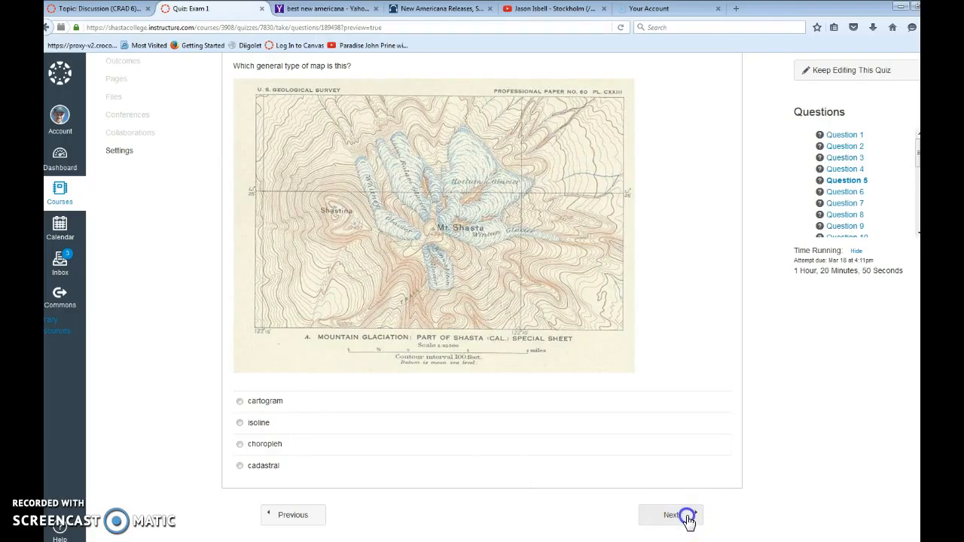
click(671, 515)
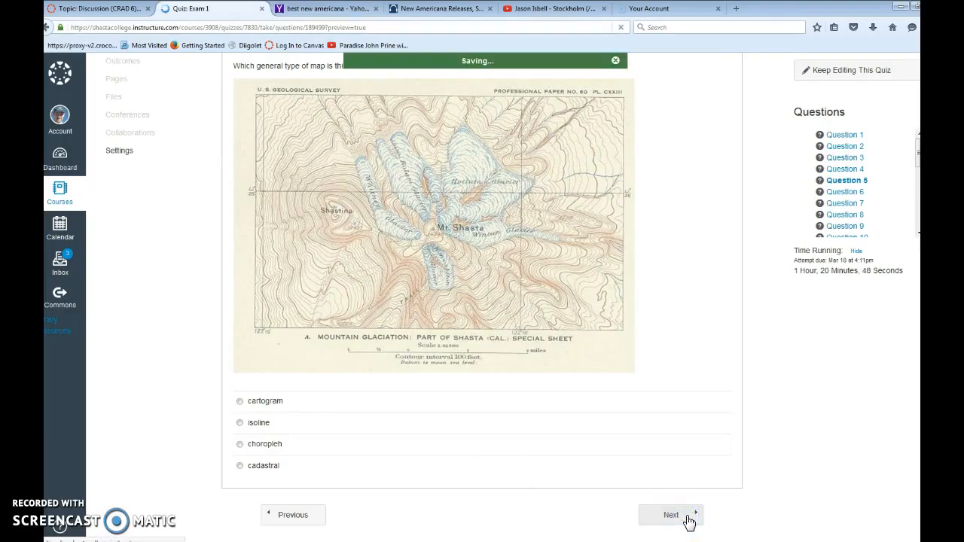
click(670, 515)
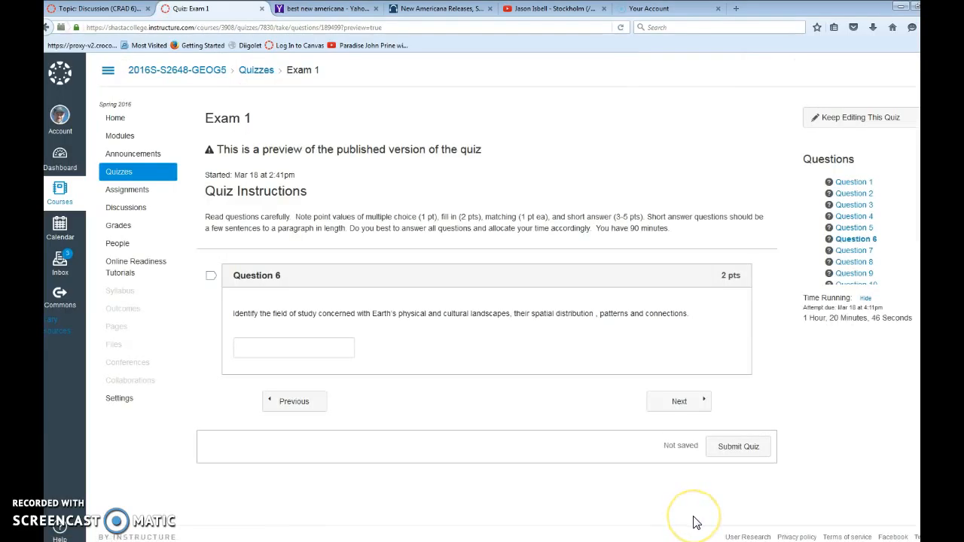
mouse_move(527, 433)
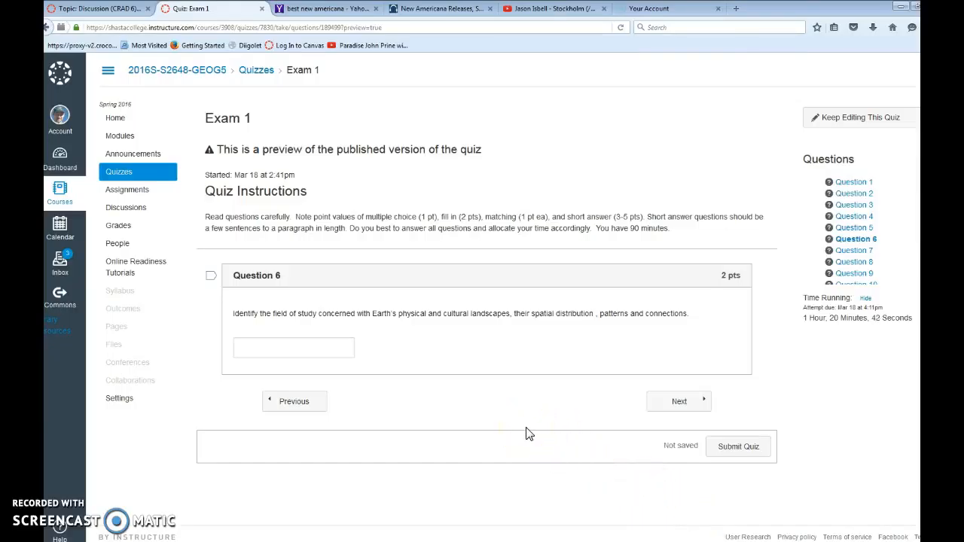
mouse_move(569, 345)
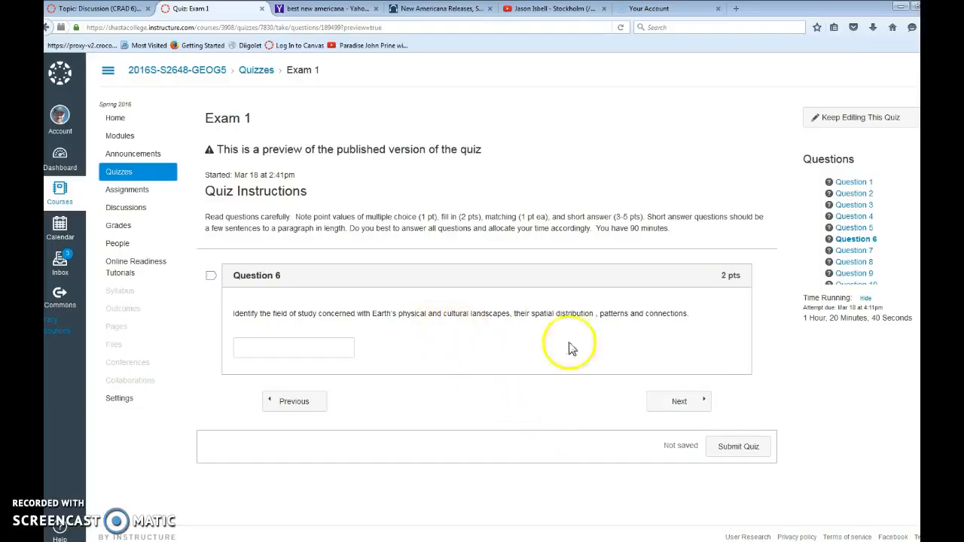
mouse_move(678, 400)
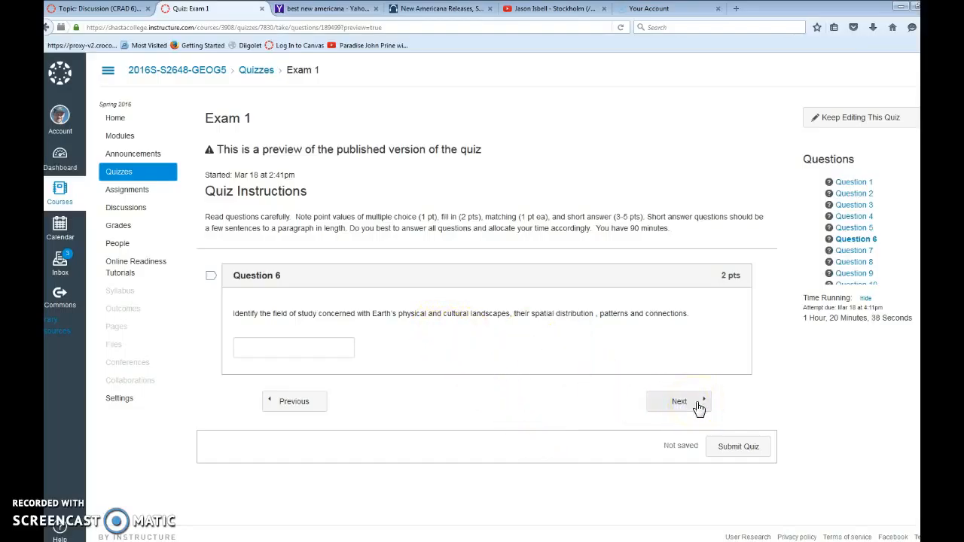
click(678, 401)
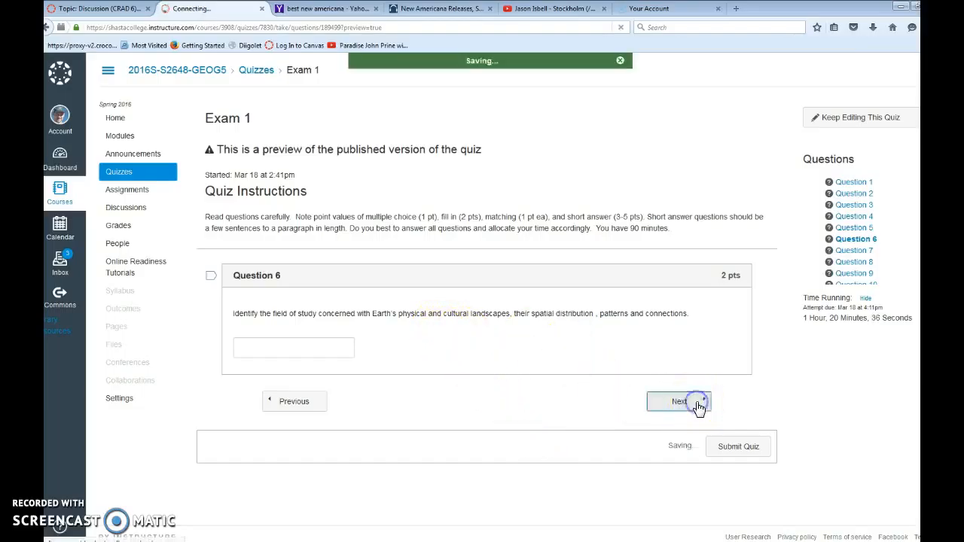
Step: Match cholera mapper to John Snow through Earth circumference to Erastothenes, then save and advance
click(678, 401)
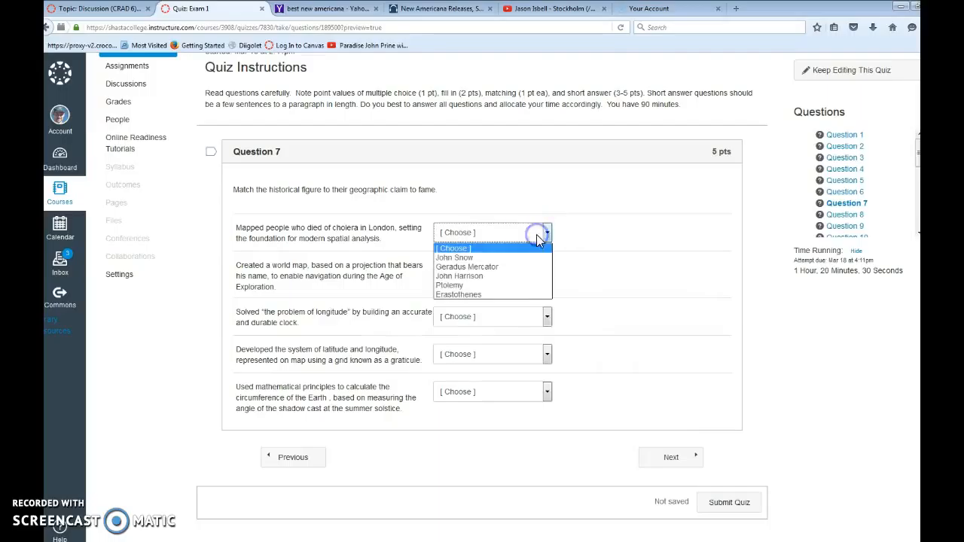
click(454, 258)
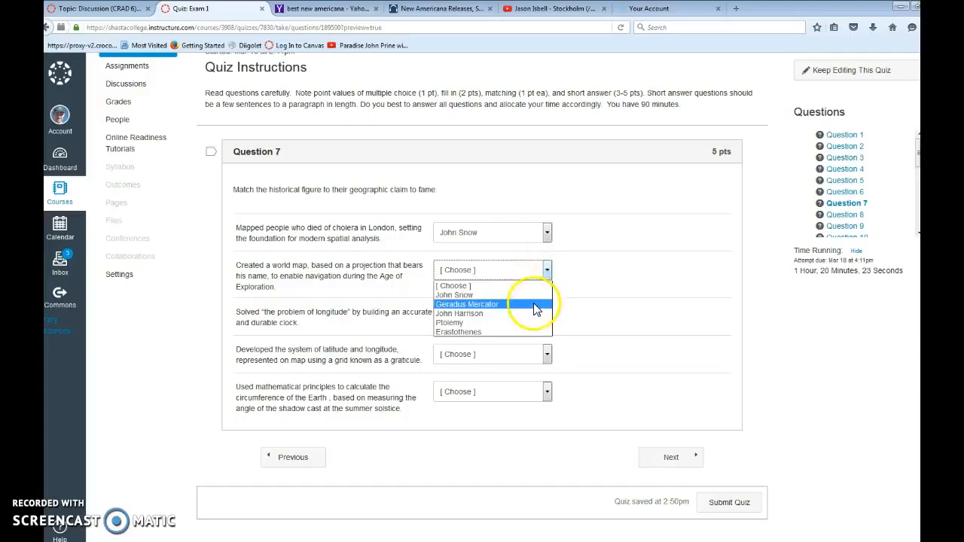
click(467, 303)
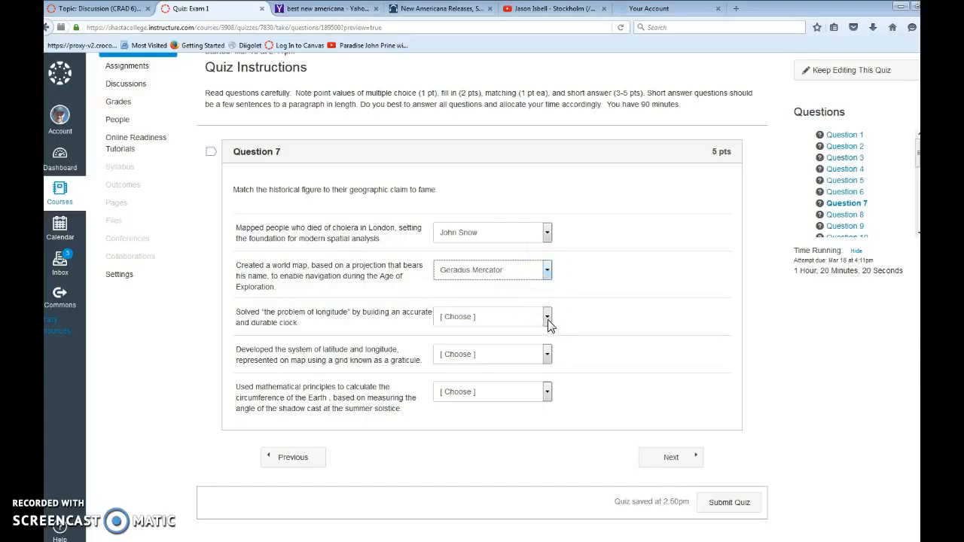
click(547, 316)
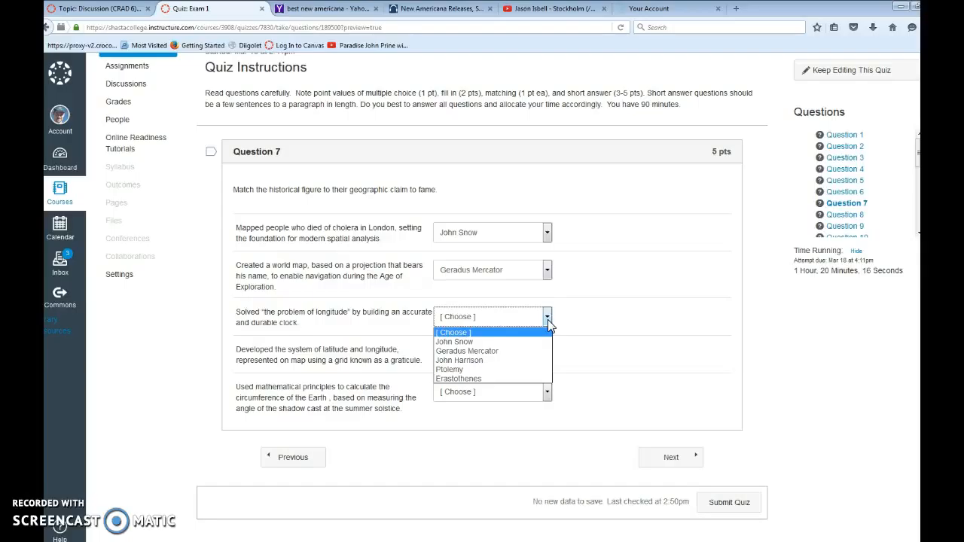
mouse_move(535, 343)
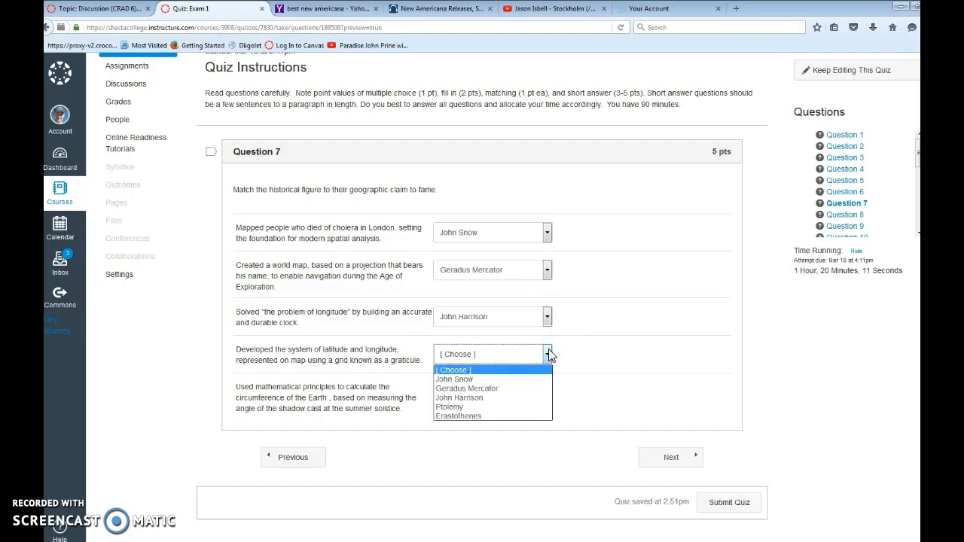
click(449, 406)
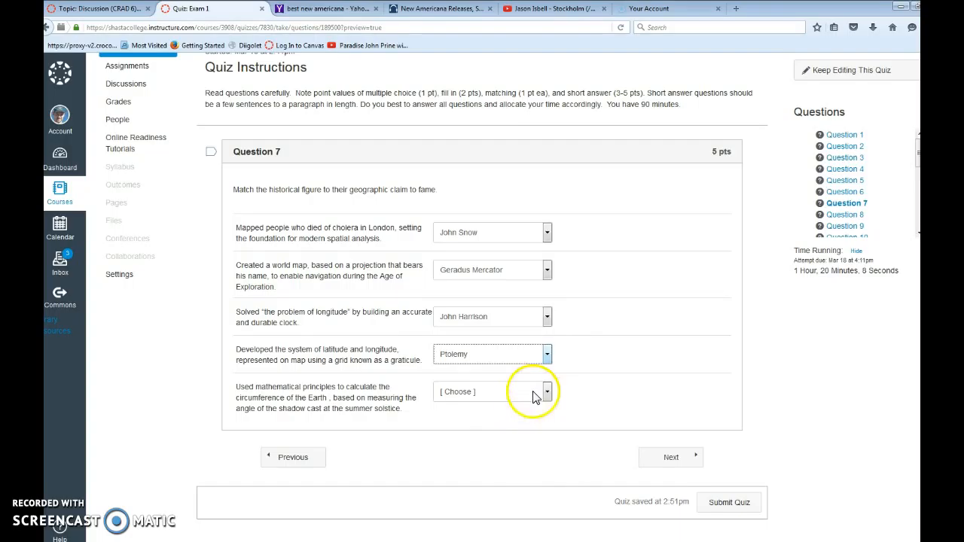
click(547, 391)
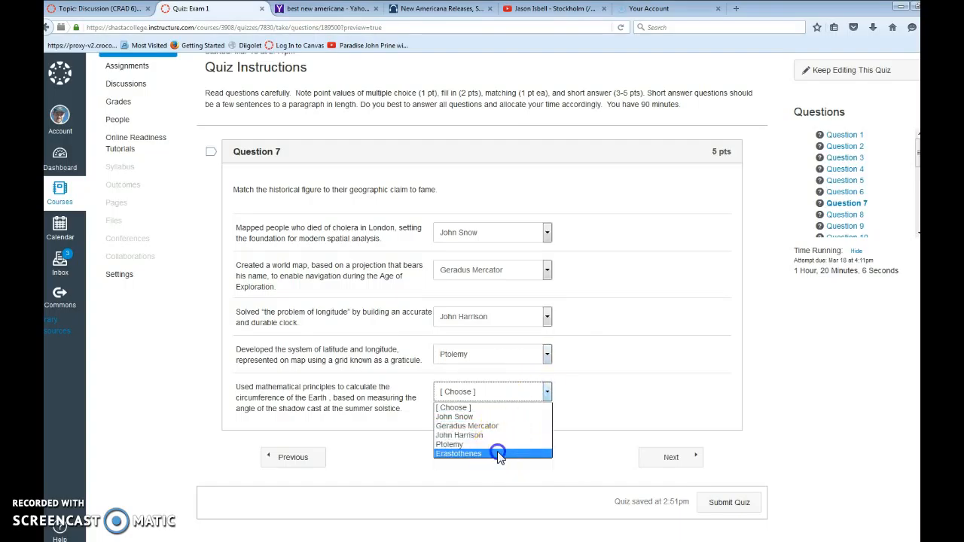
click(458, 453)
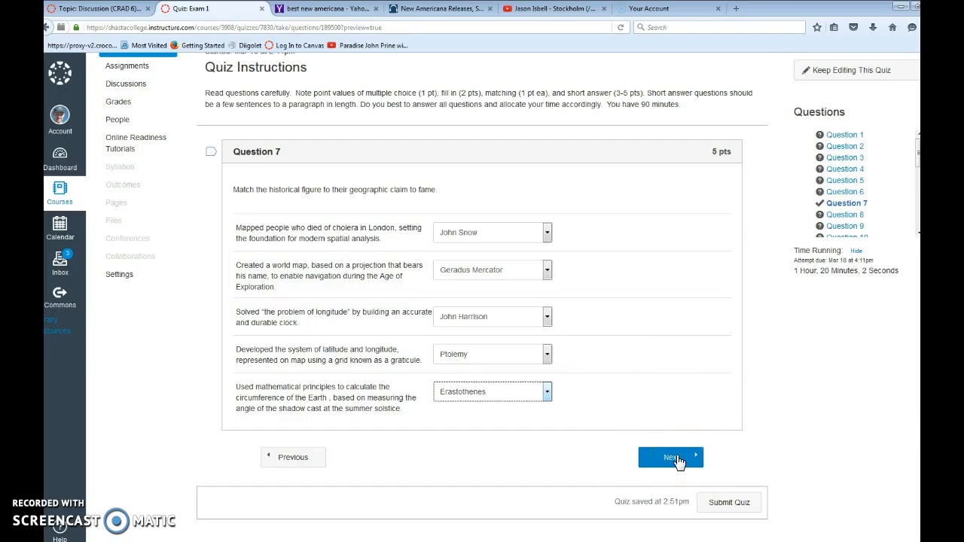
click(670, 457)
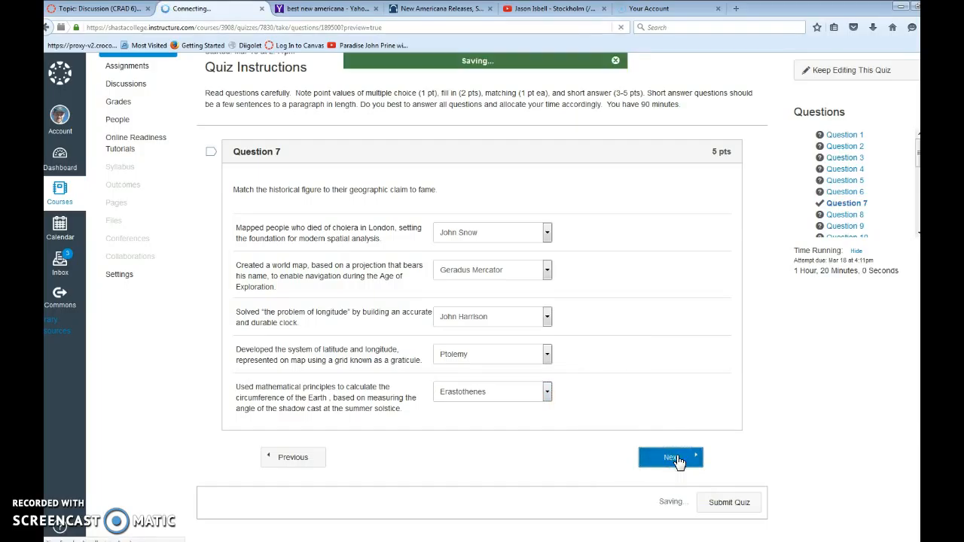
Step: Scroll through Question 8's Annual Average Precipitation map and rainfall-pattern essay
click(670, 457)
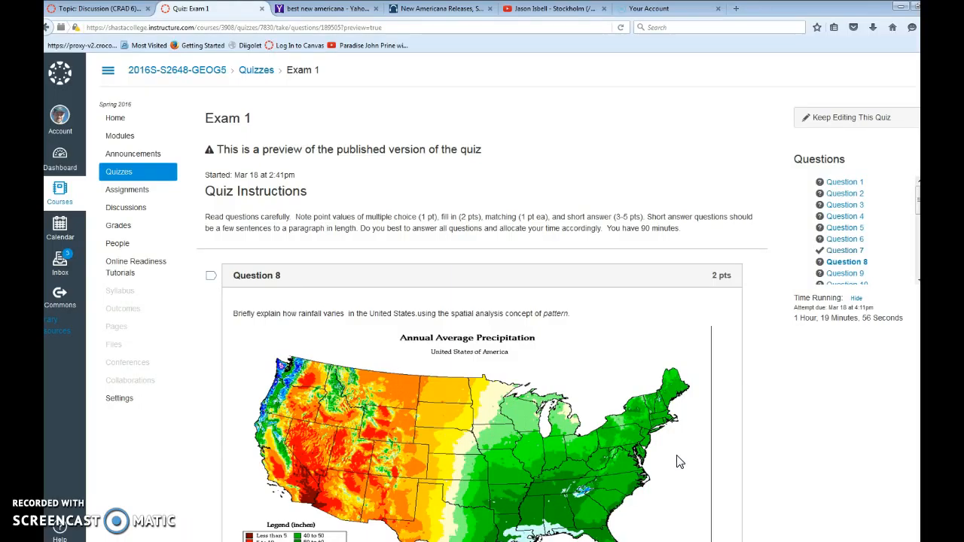
scroll(down, 3)
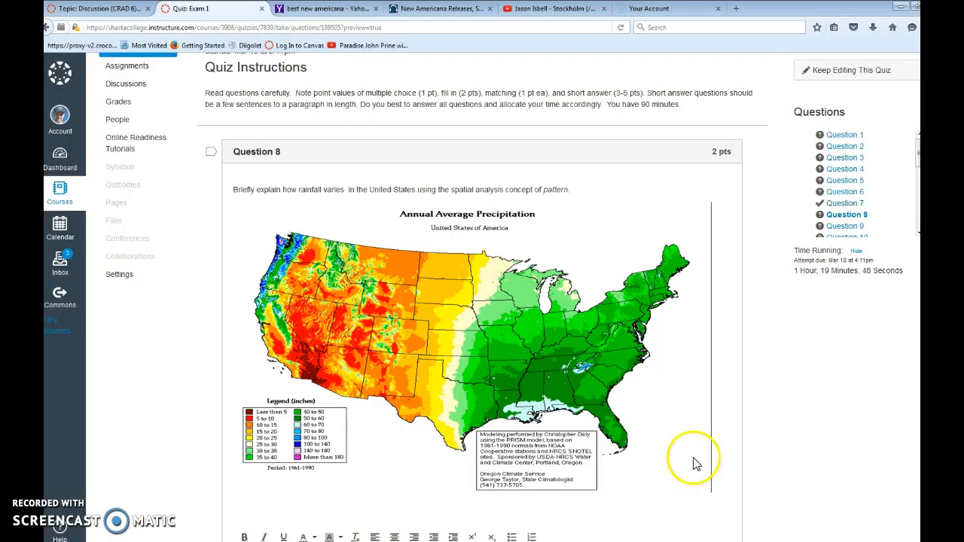
scroll(down, 3)
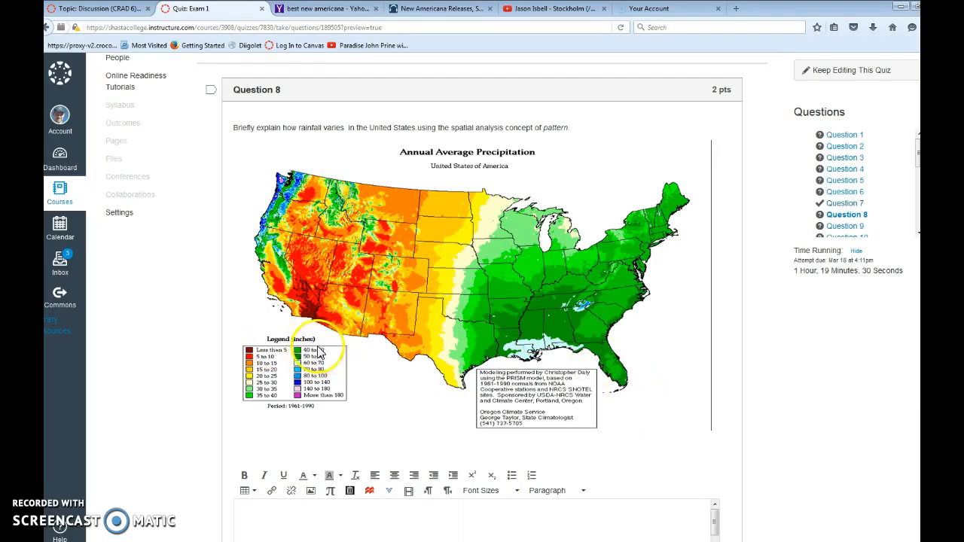
mouse_move(348, 354)
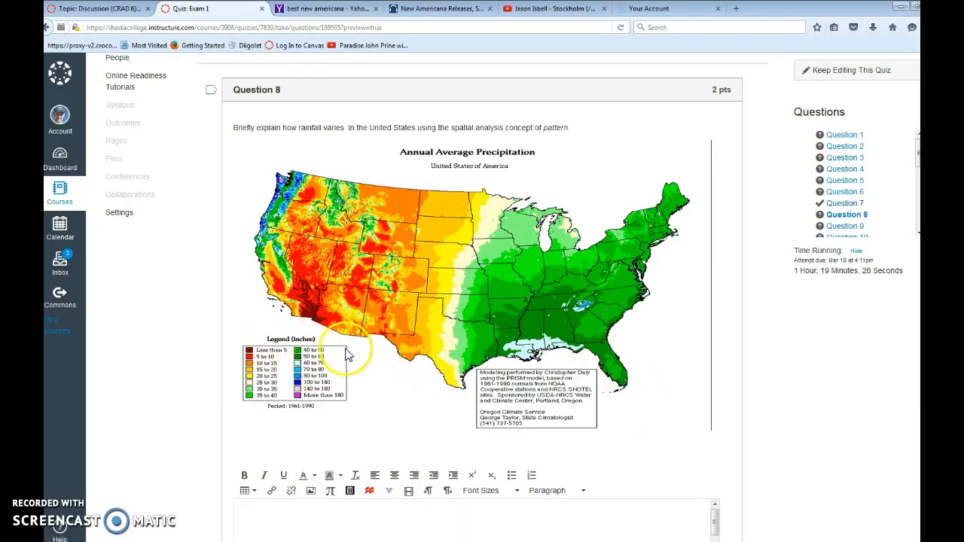
mouse_move(470, 226)
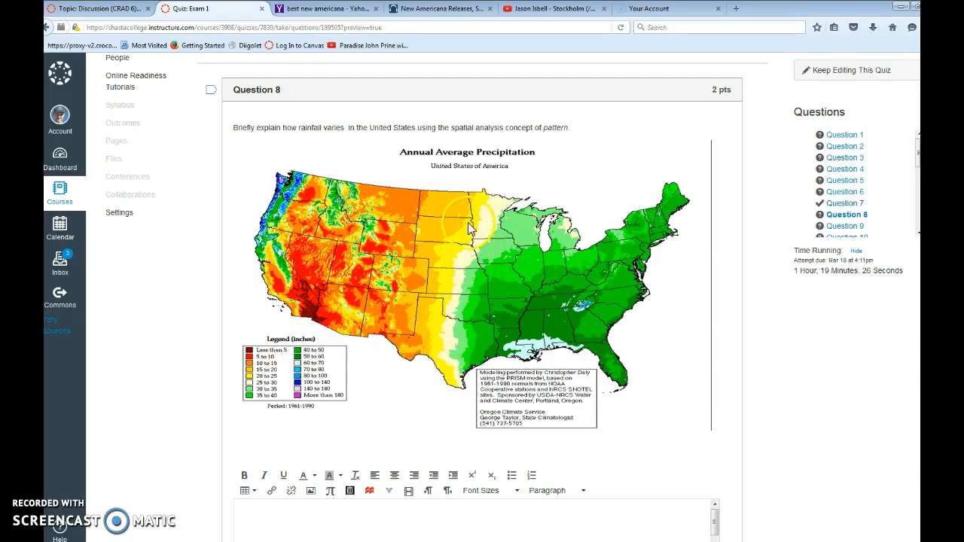
mouse_move(550, 219)
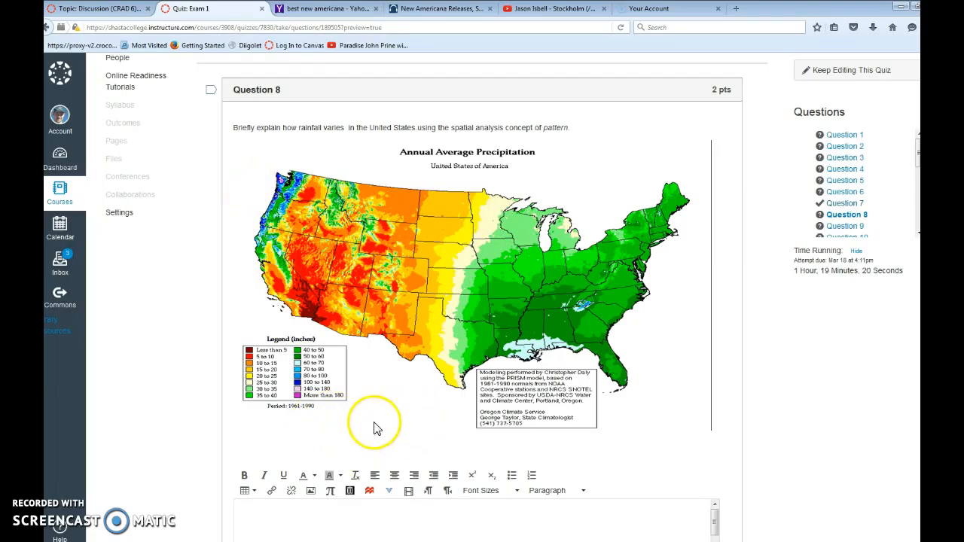
mouse_move(550, 320)
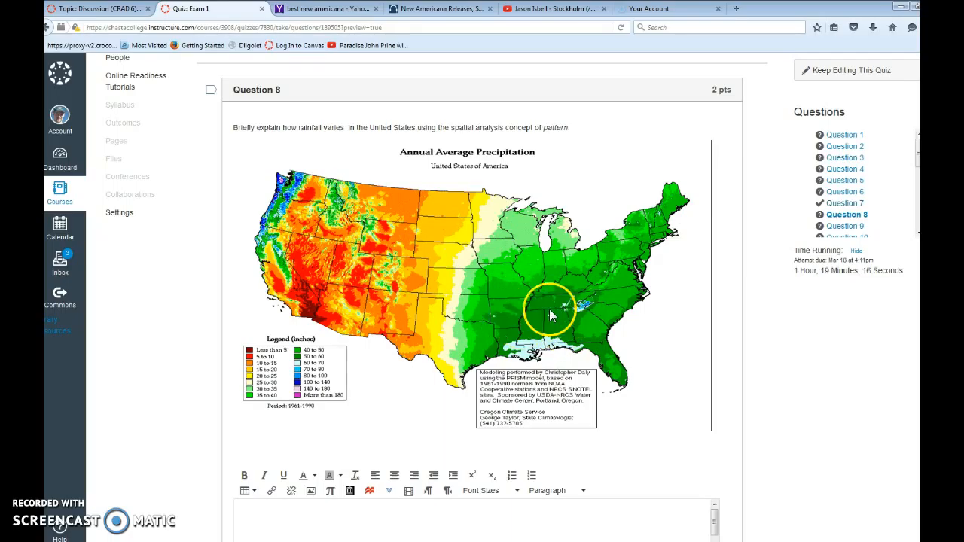
mouse_move(304, 392)
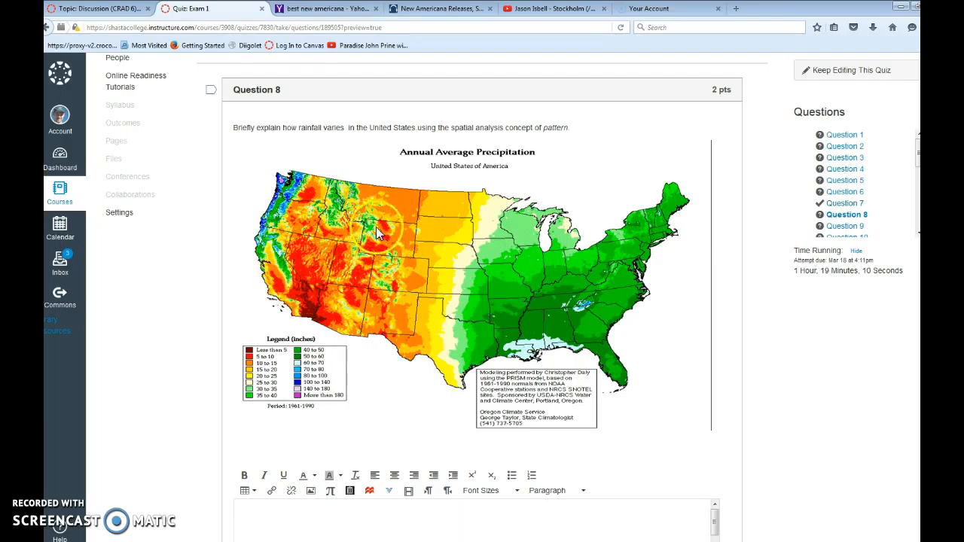
mouse_move(331, 286)
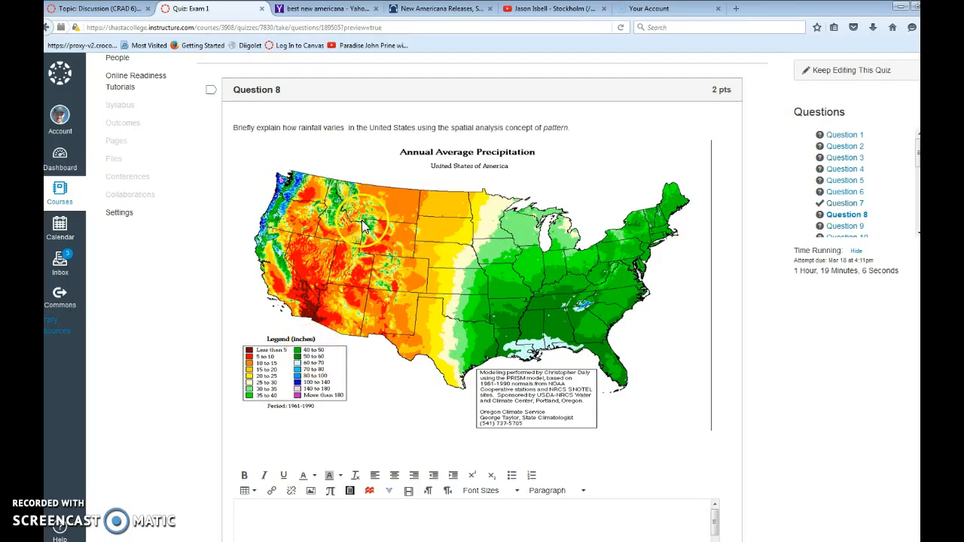
mouse_move(280, 293)
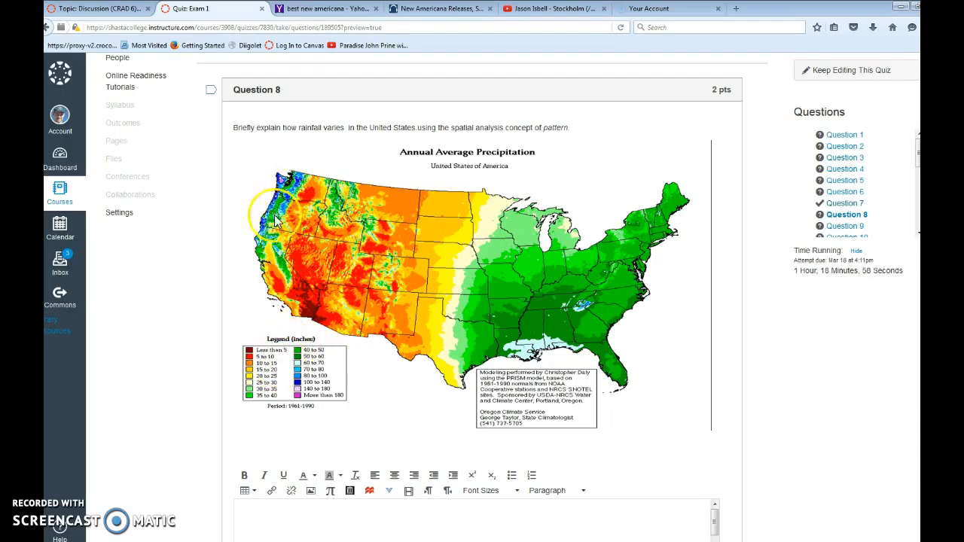
mouse_move(290, 218)
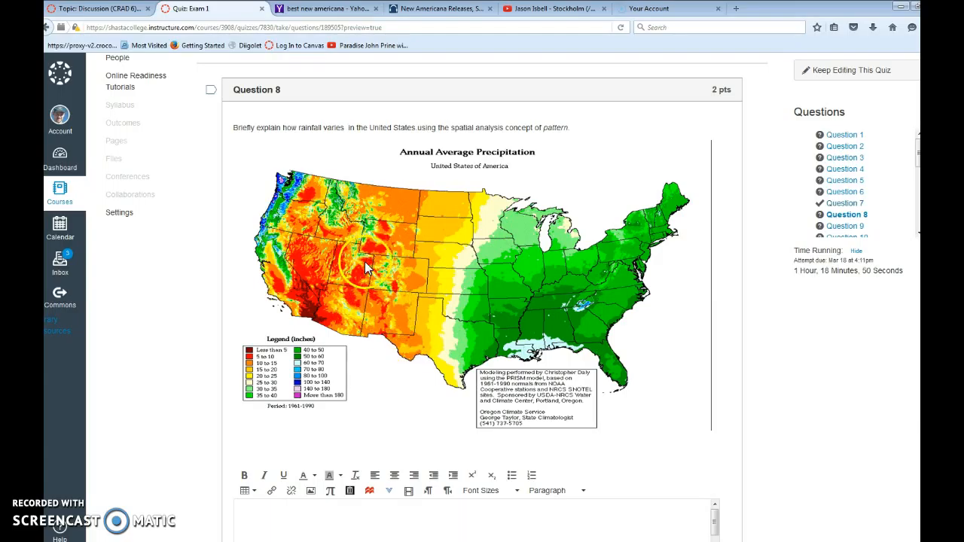
scroll(down, 3)
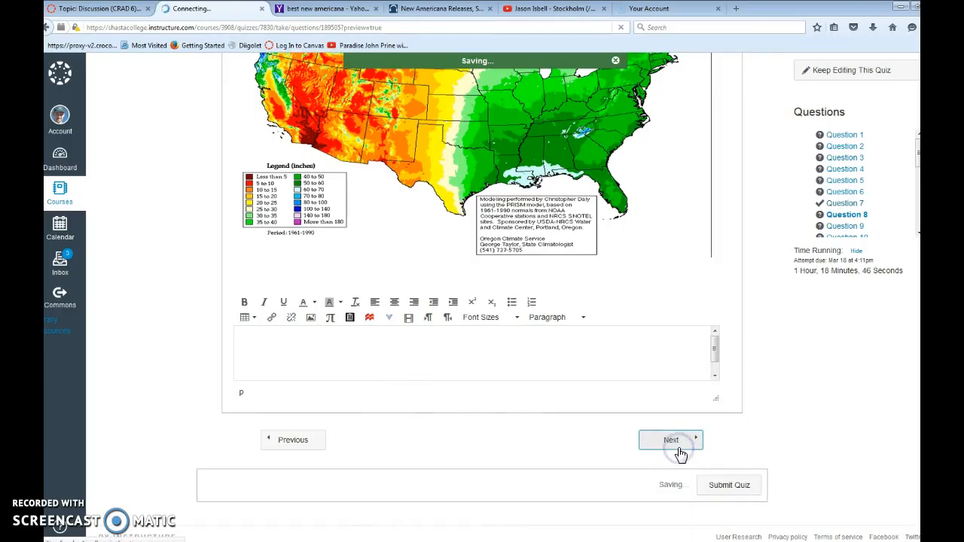
Step: Advance through Question 9's population map to Question 10, then move past it
click(670, 440)
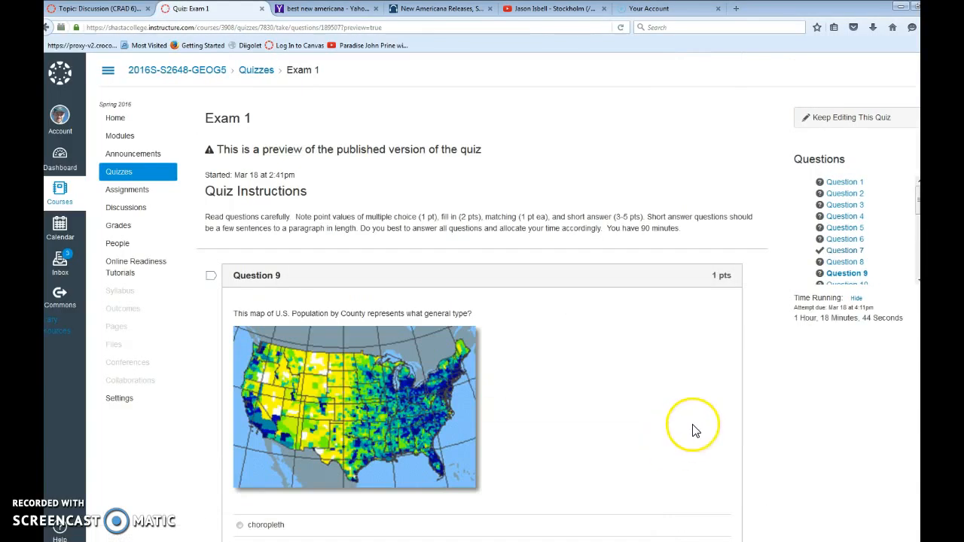
scroll(down, 3)
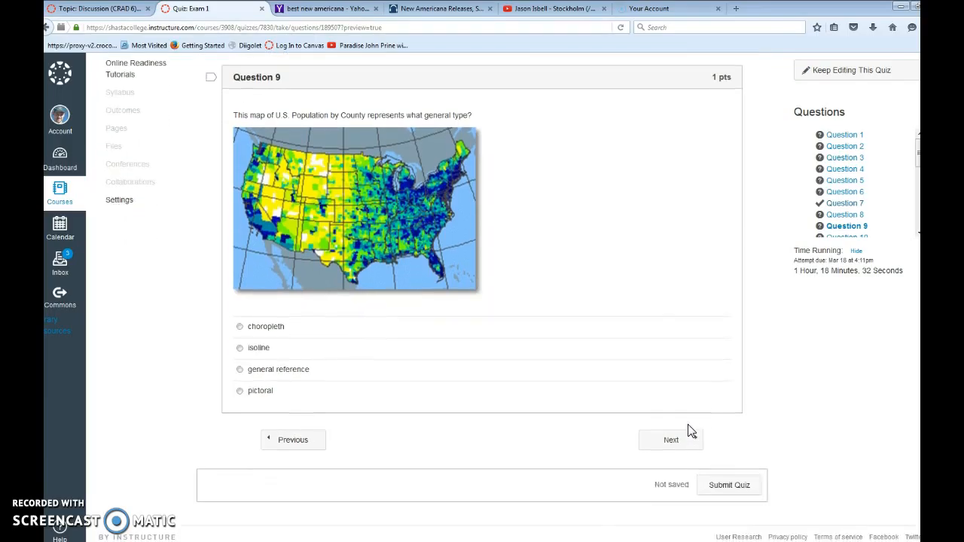
click(670, 439)
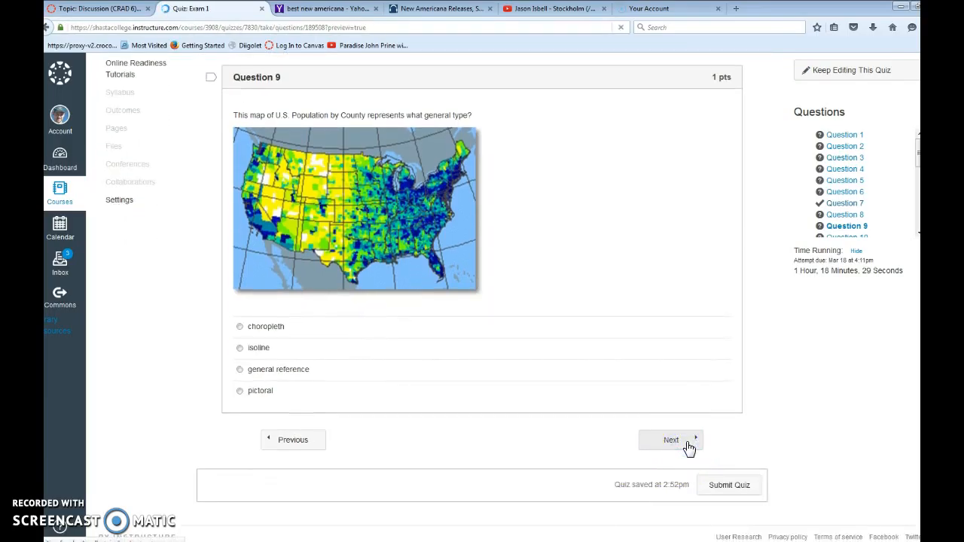
click(670, 440)
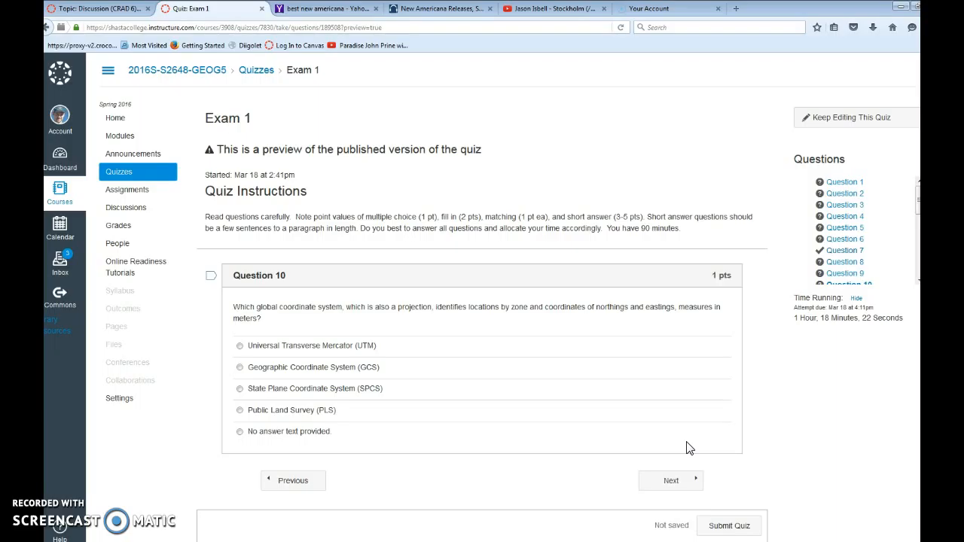
click(670, 481)
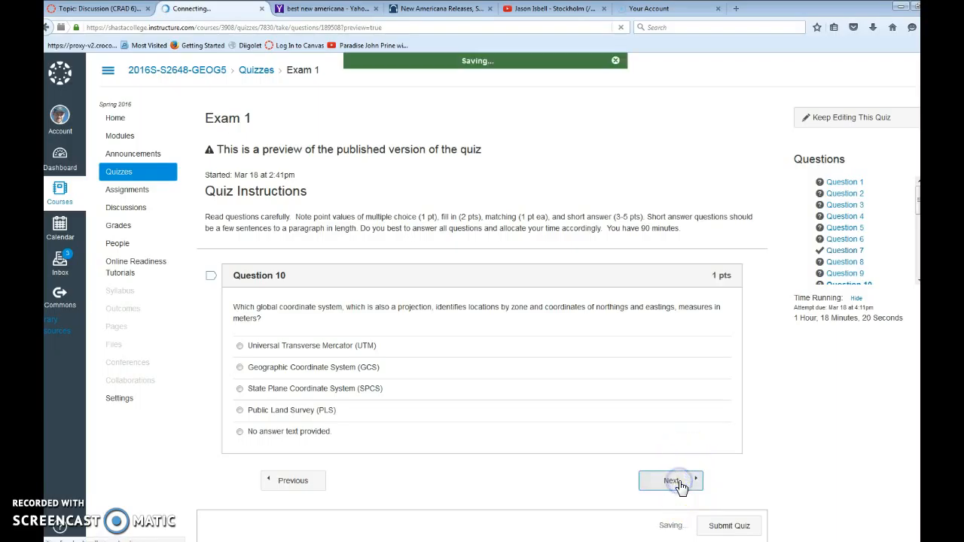
Step: Continue to Question 11 and scroll through its upside-down world map
click(670, 481)
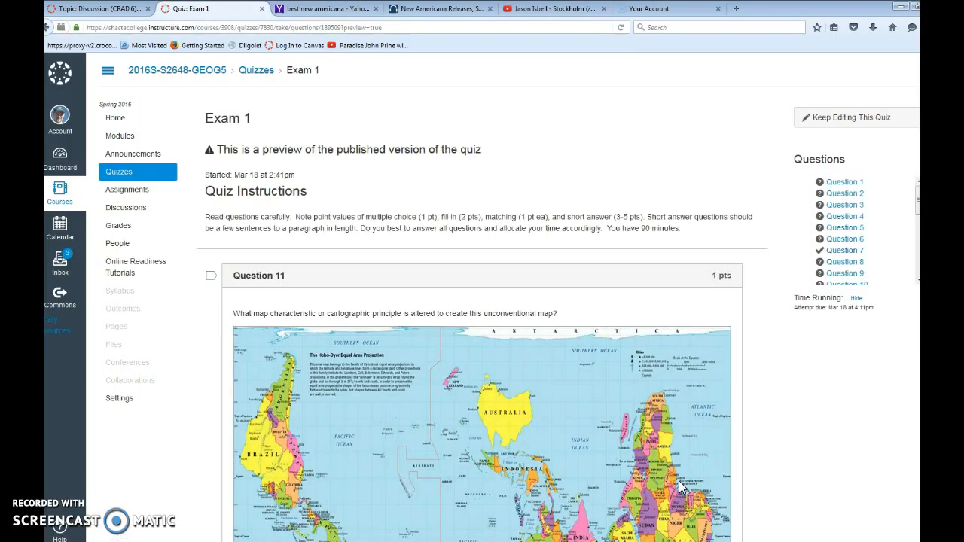
mouse_move(791, 414)
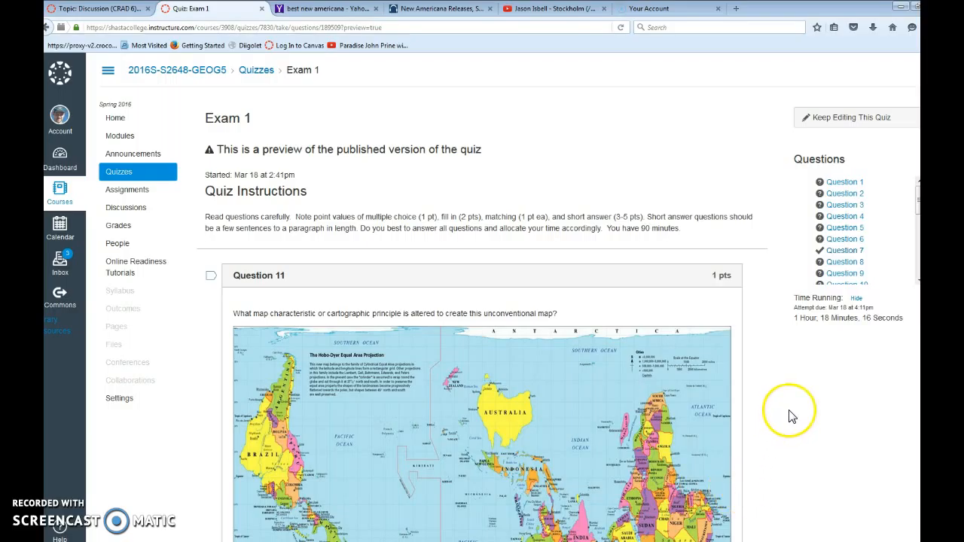
scroll(down, 3)
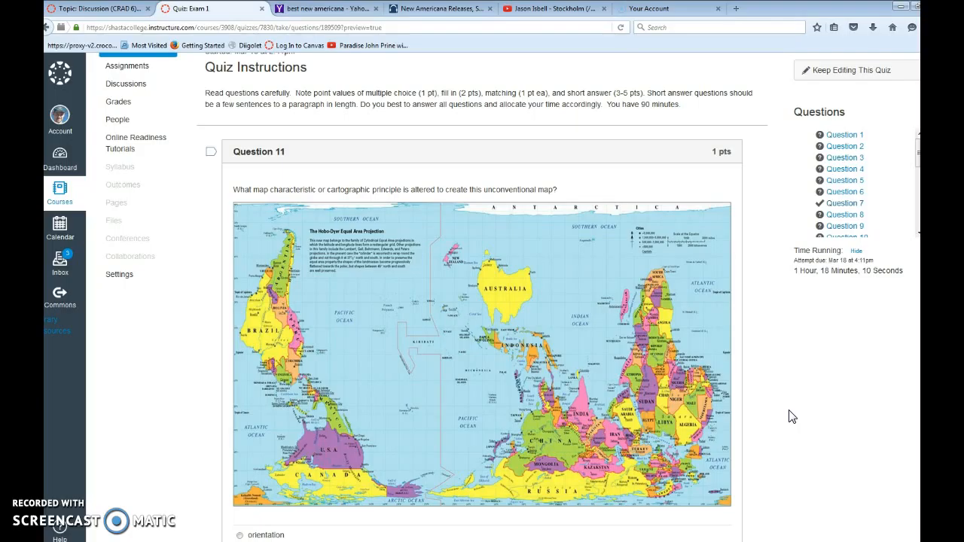
scroll(down, 3)
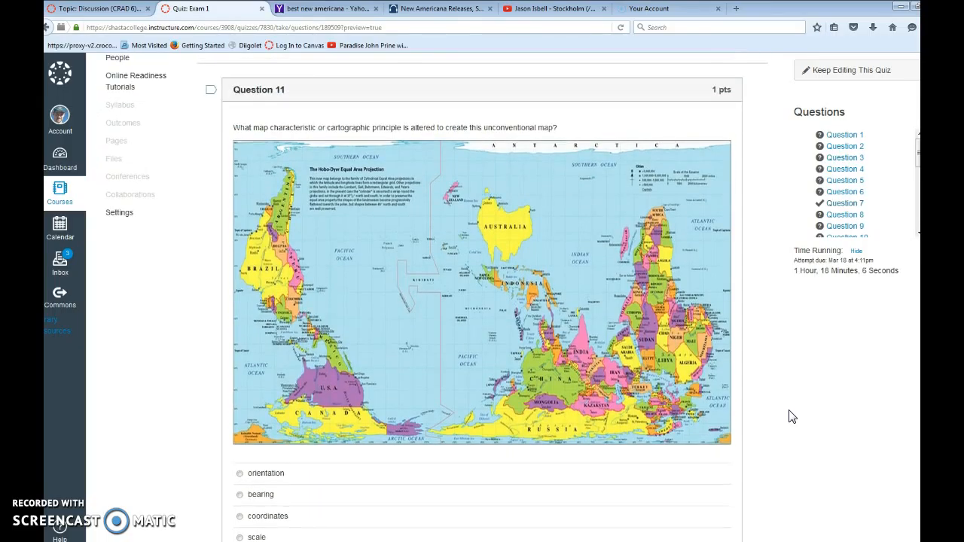
Step: Advance to Question 12, scroll its landform-representation choices, and move past it unanswered
click(670, 440)
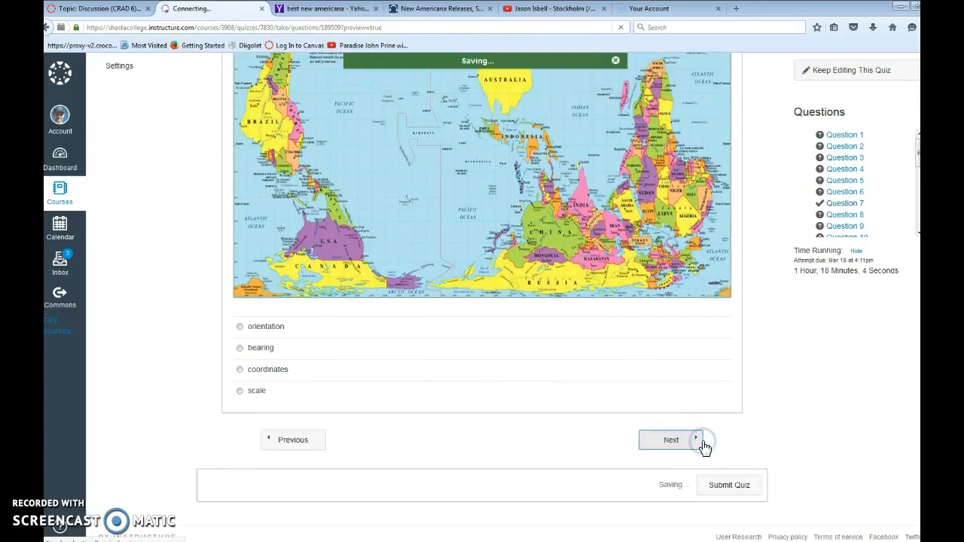
click(671, 440)
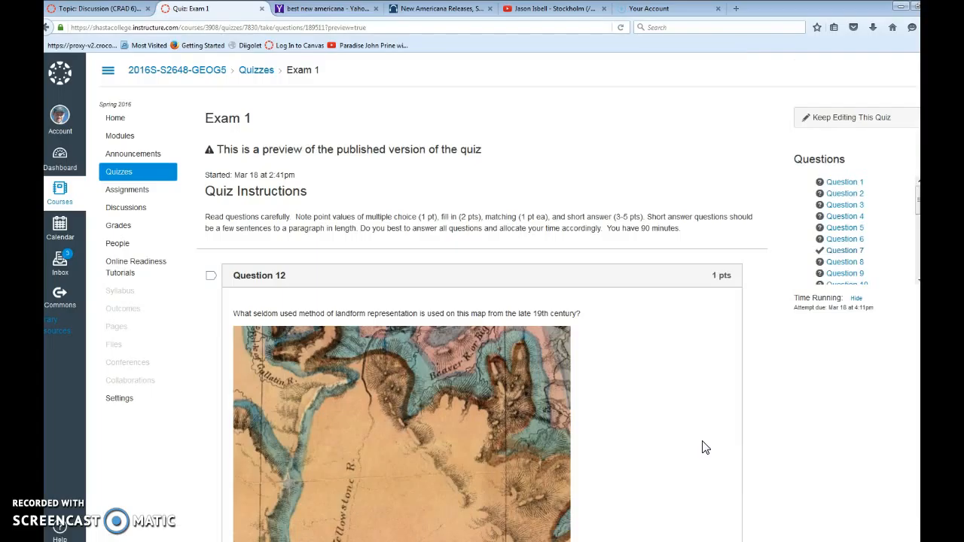
scroll(down, 3)
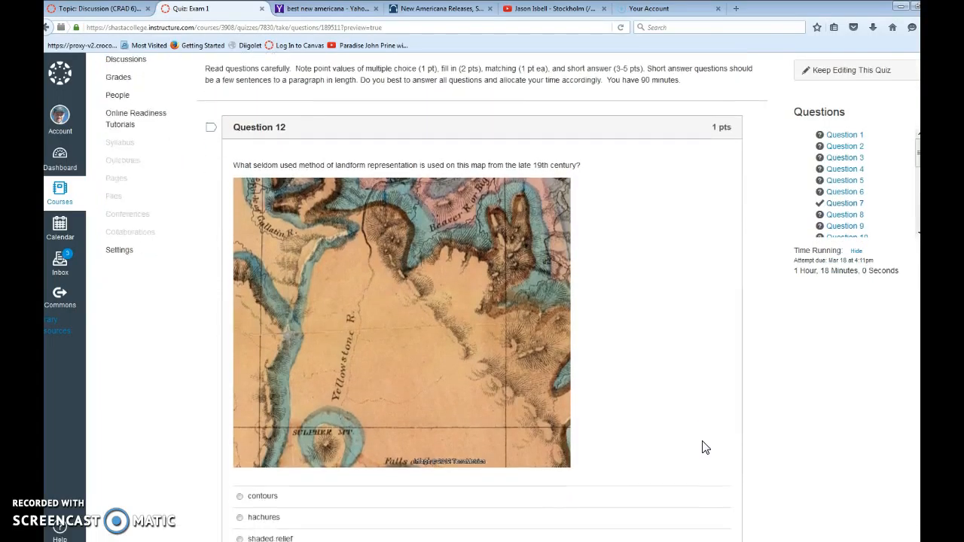
scroll(down, 3)
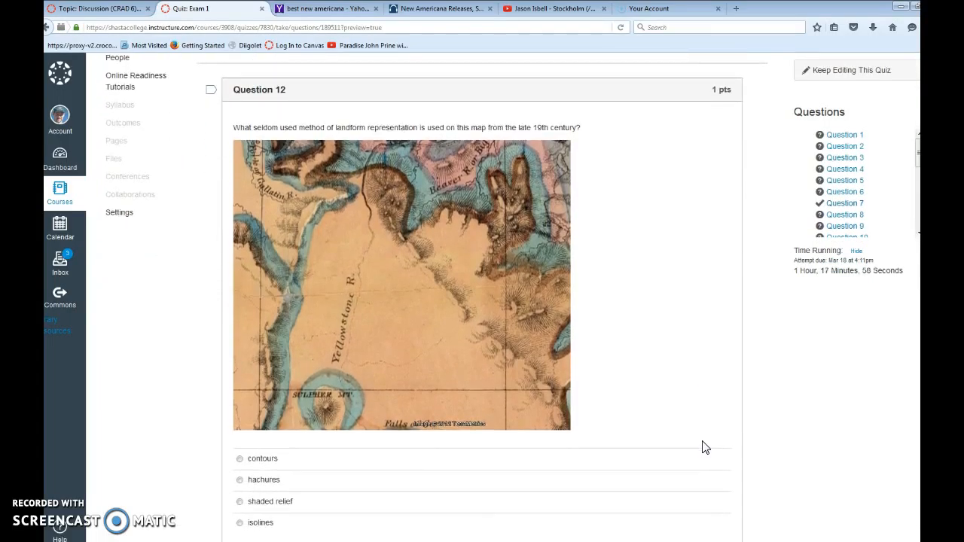
scroll(down, 3)
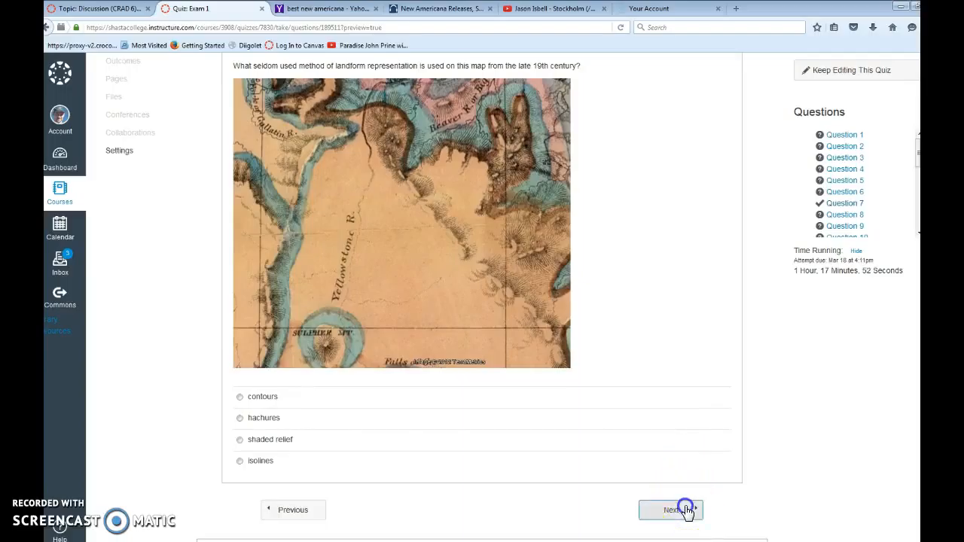
click(671, 510)
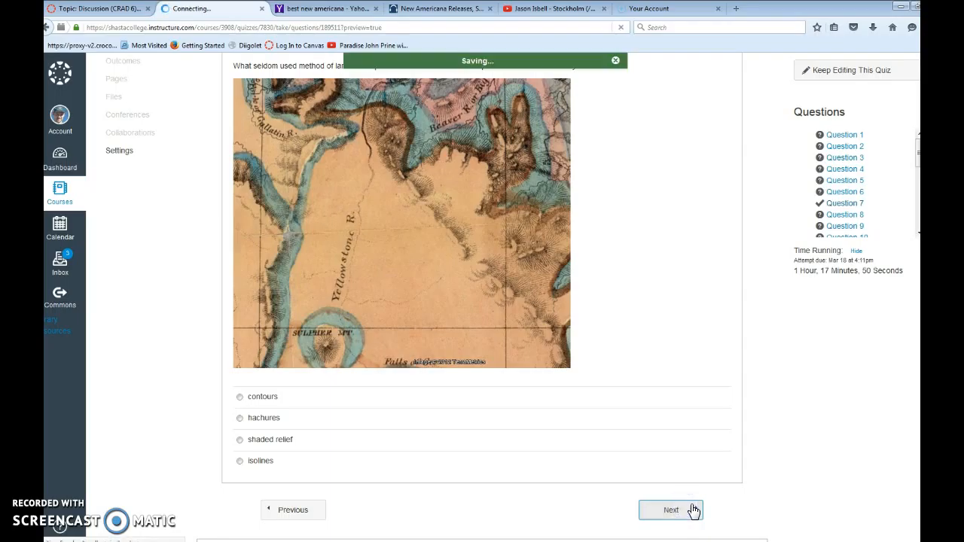
Step: Advance to Question 13, scroll its European network map, and move past it
click(670, 510)
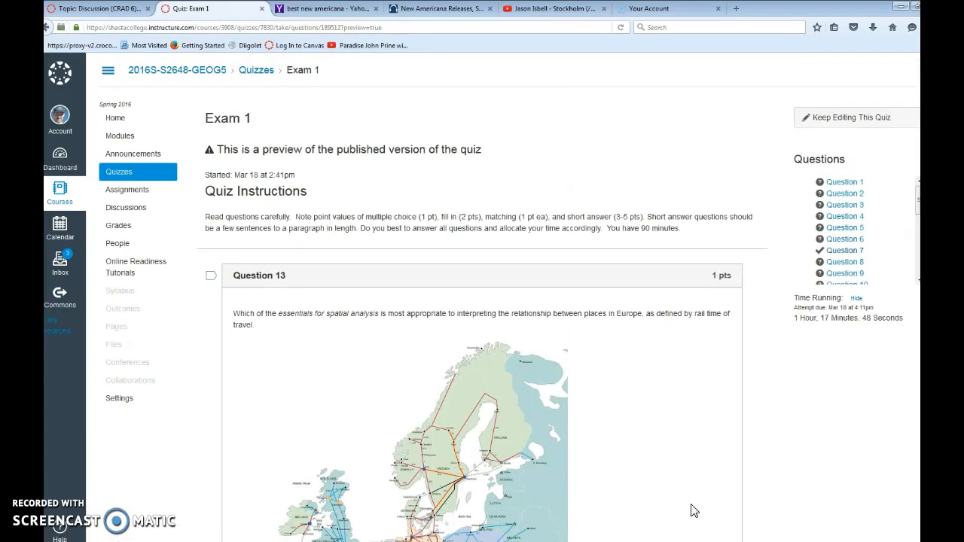
scroll(down, 3)
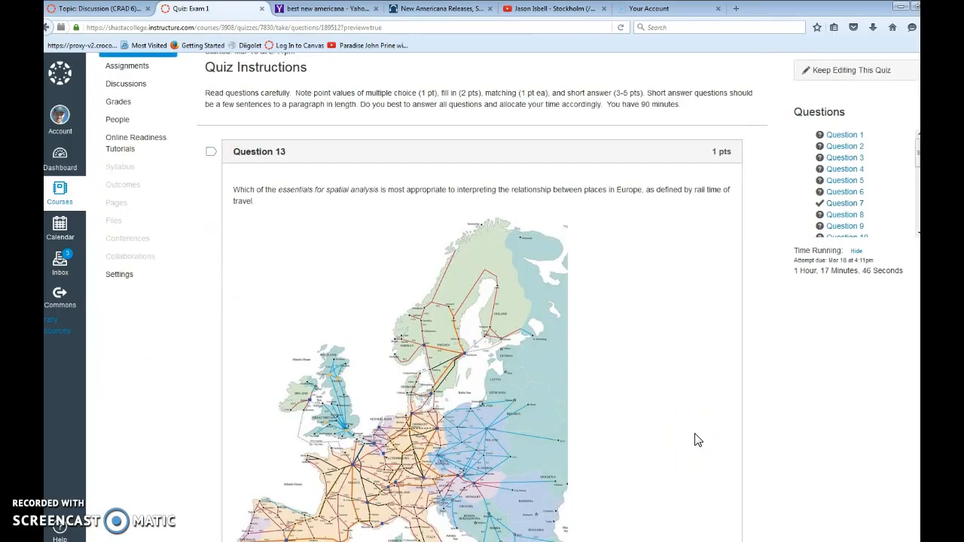
scroll(down, 3)
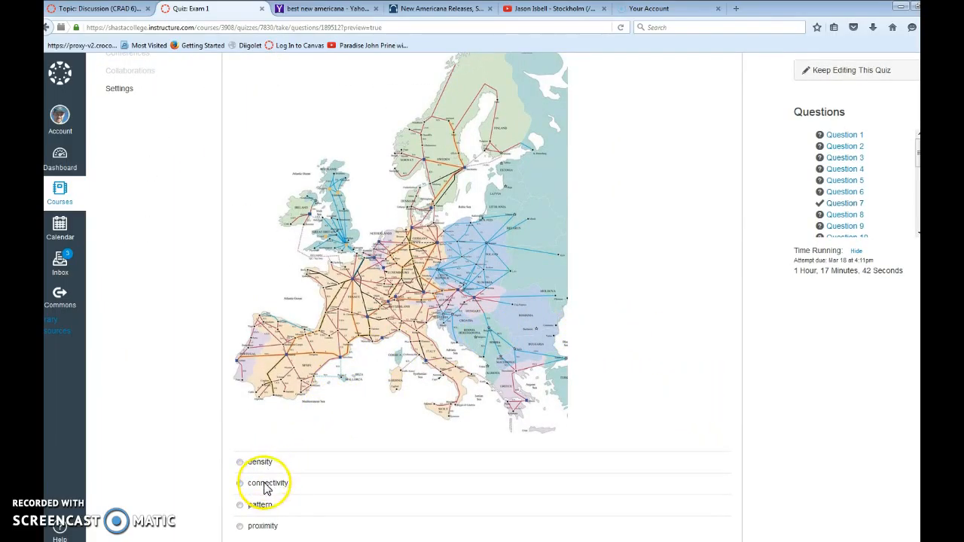
mouse_move(411, 324)
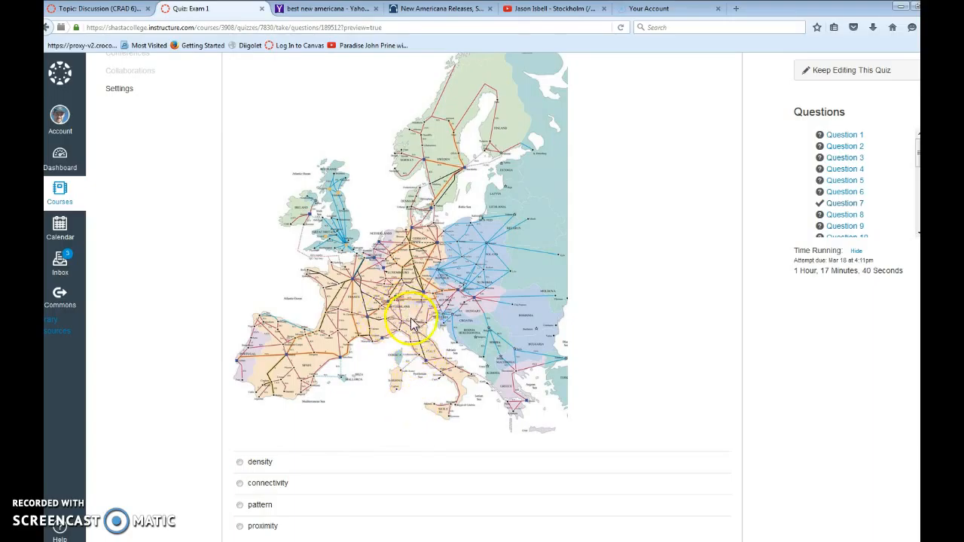
mouse_move(308, 370)
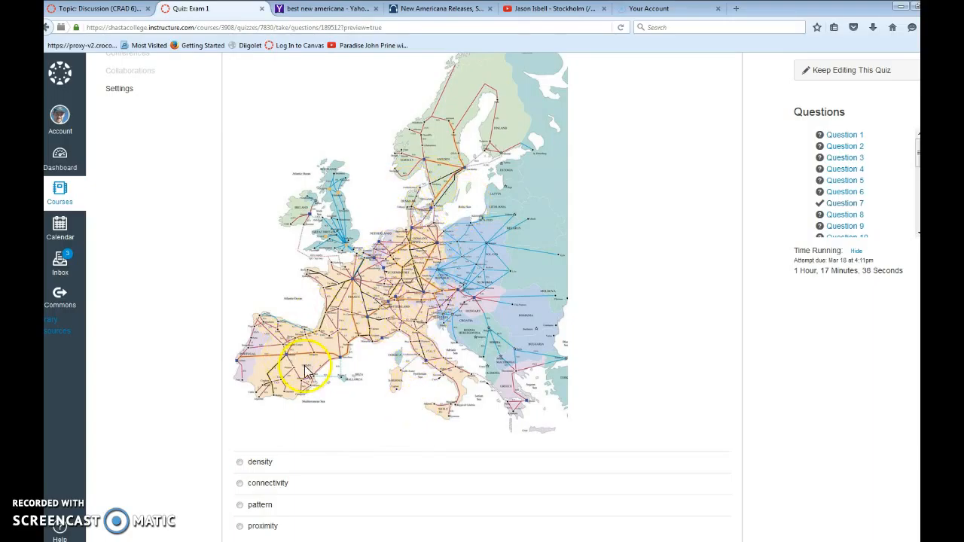
scroll(down, 3)
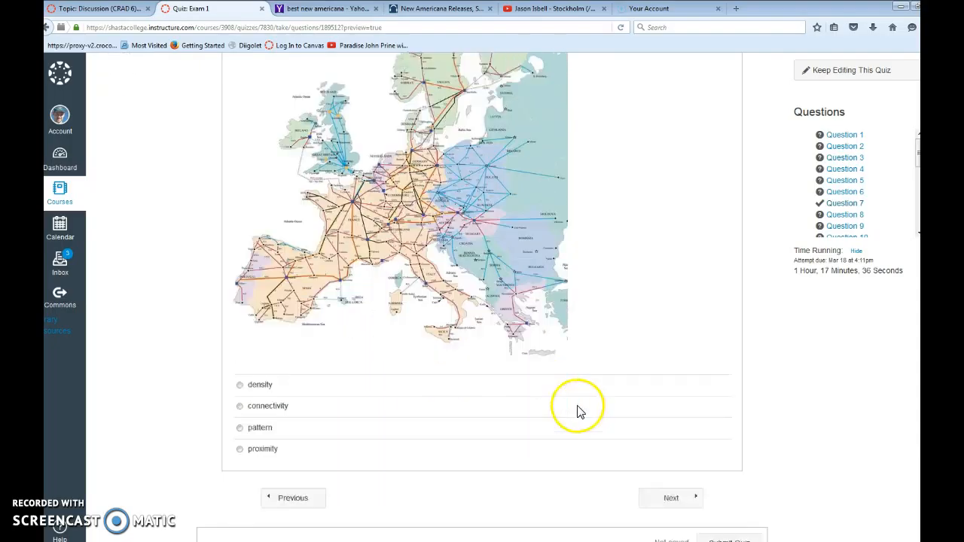
click(670, 498)
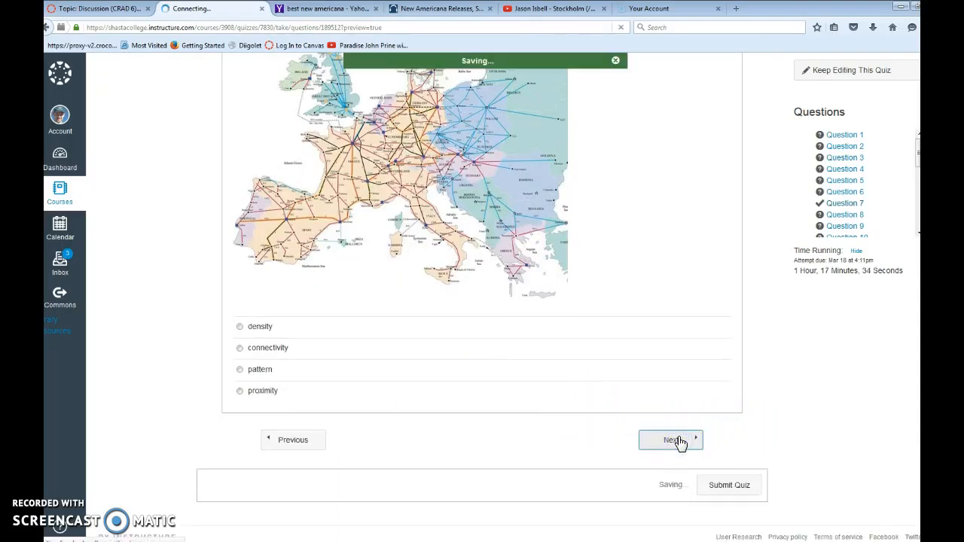
Step: Pass Question 14's true/false item unanswered to reach Question 15
click(670, 439)
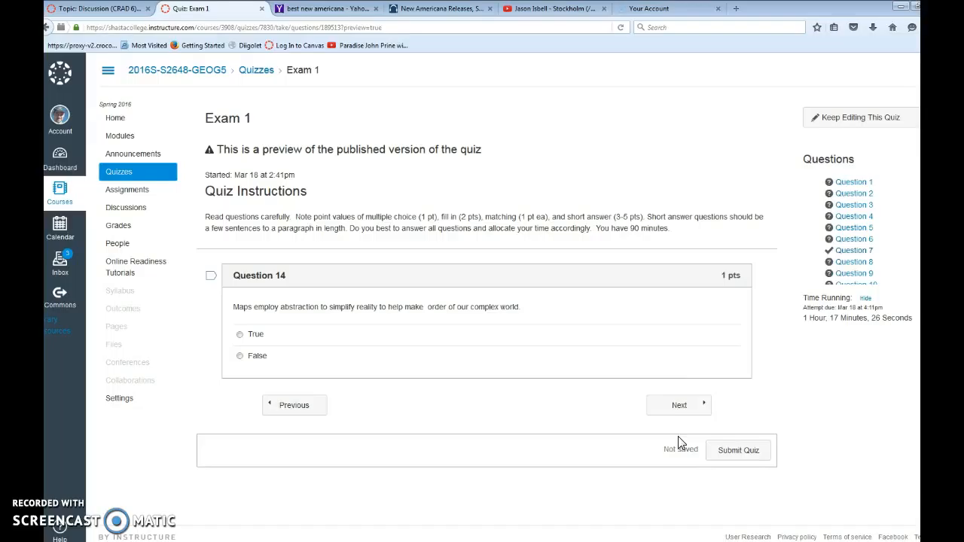
click(679, 405)
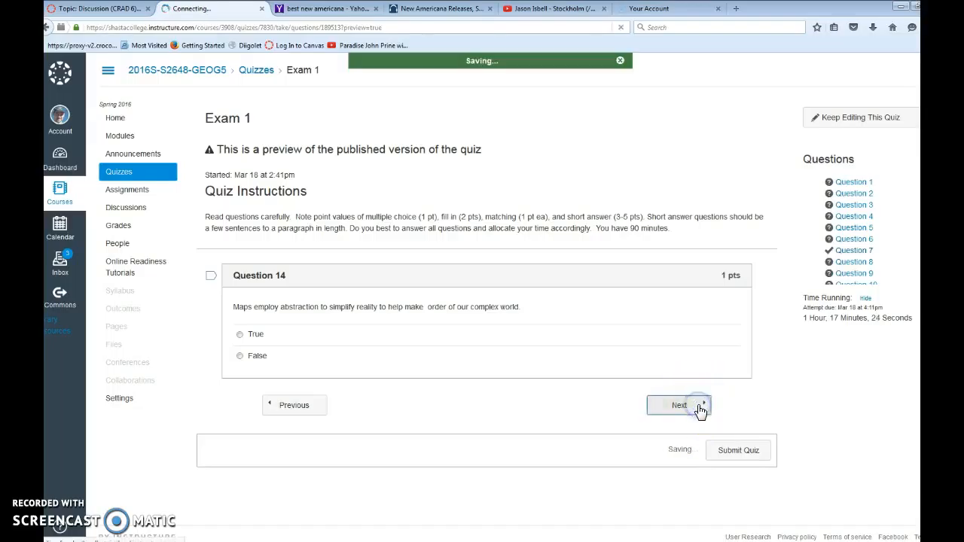
click(679, 405)
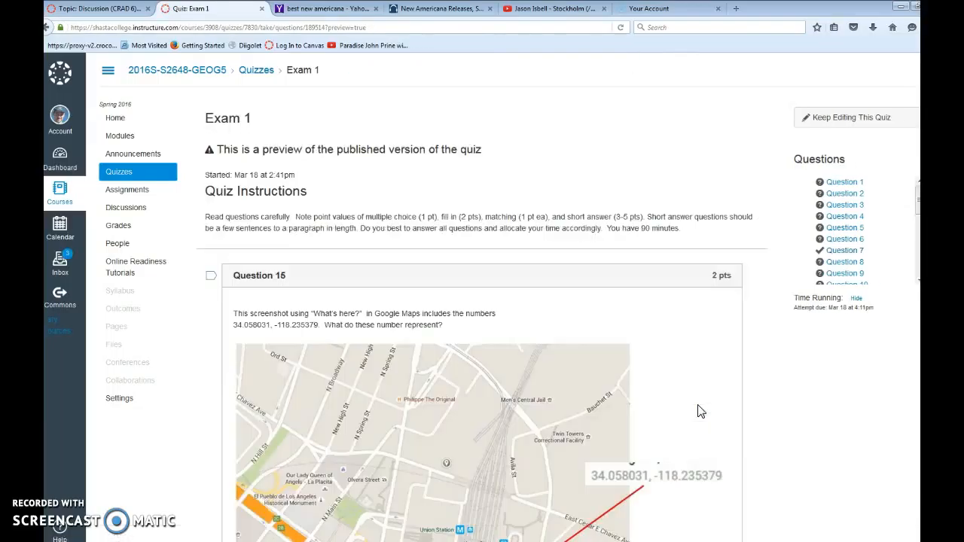
Step: Pass Question 15's coordinates item blank, then scroll past Question 16's hillshade choices
scroll(down, 3)
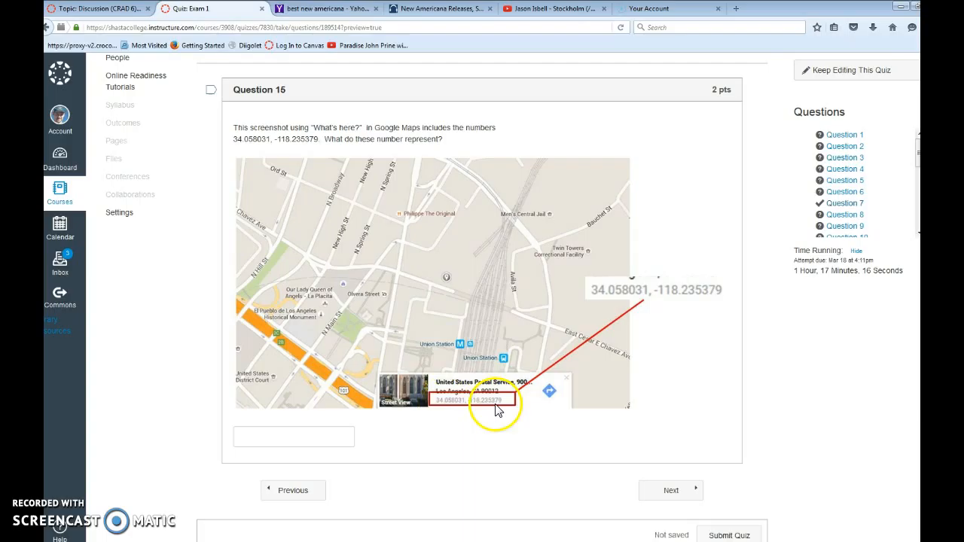
mouse_move(454, 410)
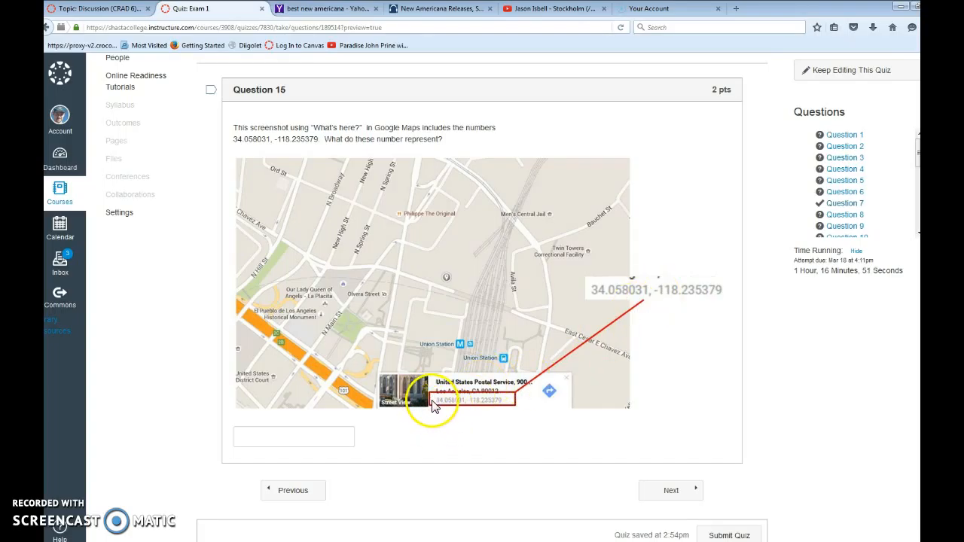
mouse_move(465, 421)
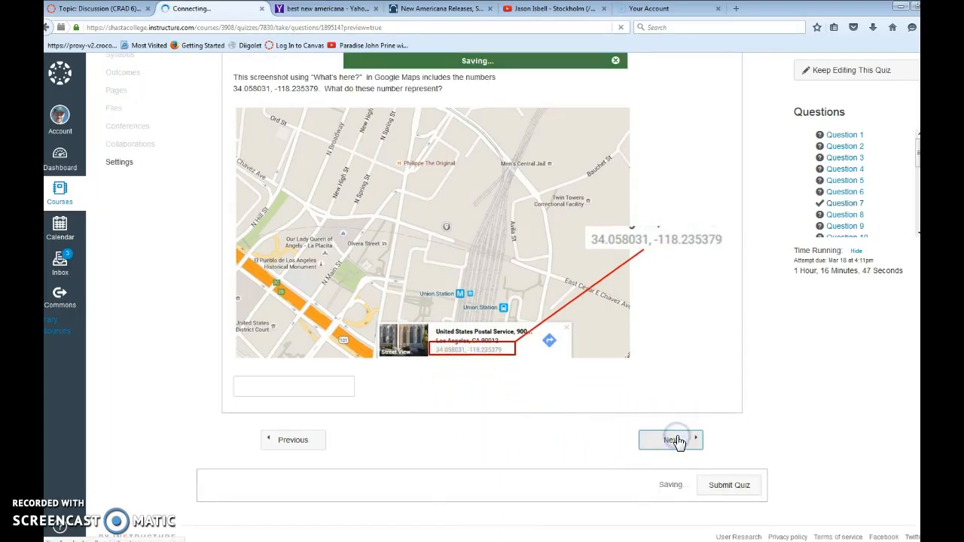
click(669, 439)
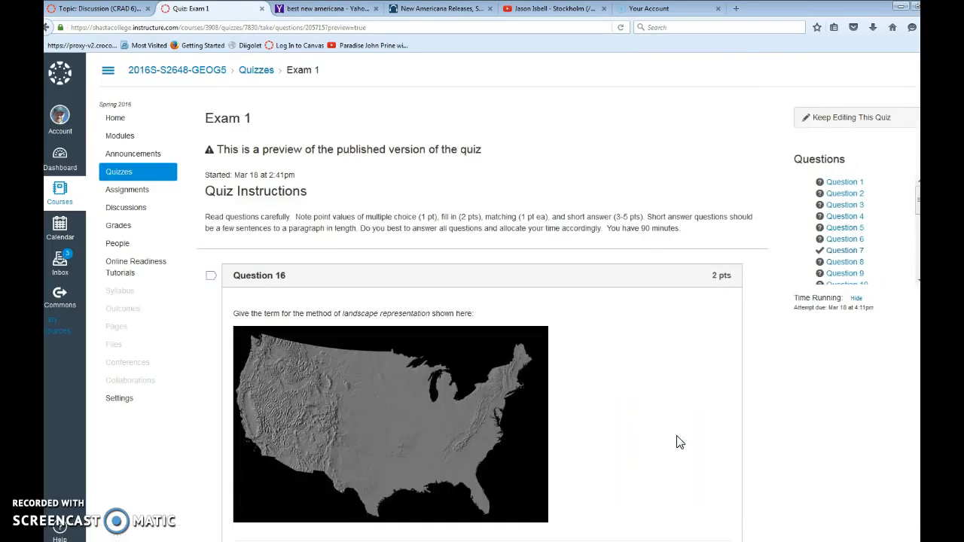
scroll(down, 3)
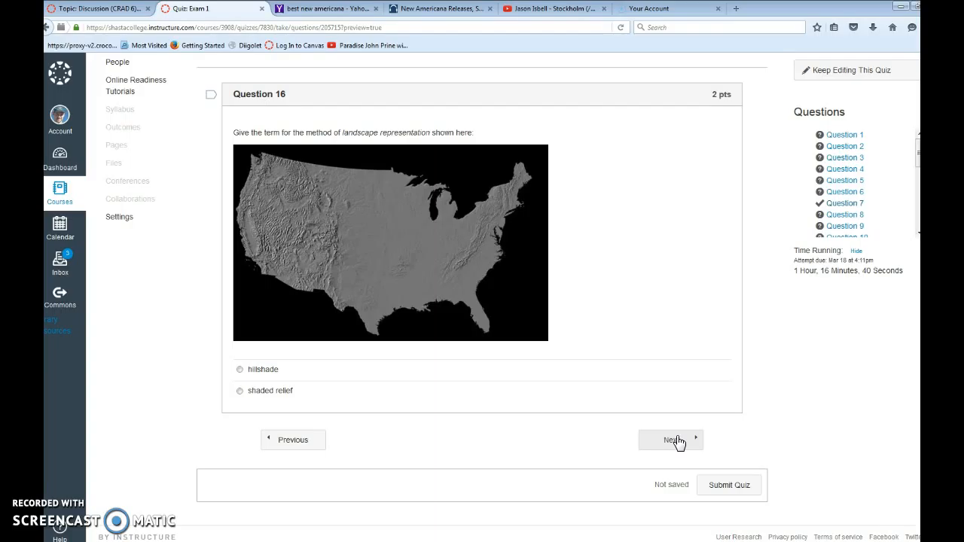
click(668, 440)
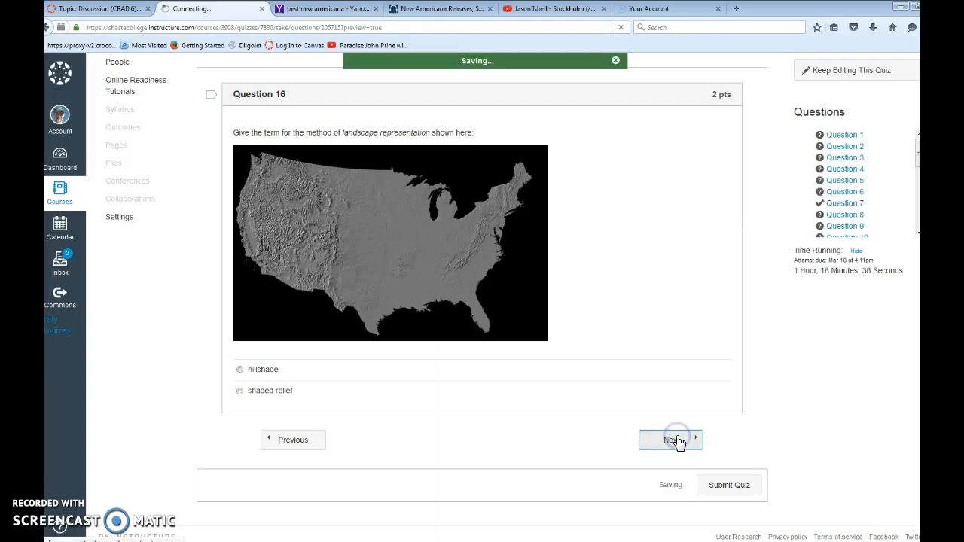
Step: Match GIS, remote sensing, popular geographics and Geo-services to their definitions, then save
click(668, 439)
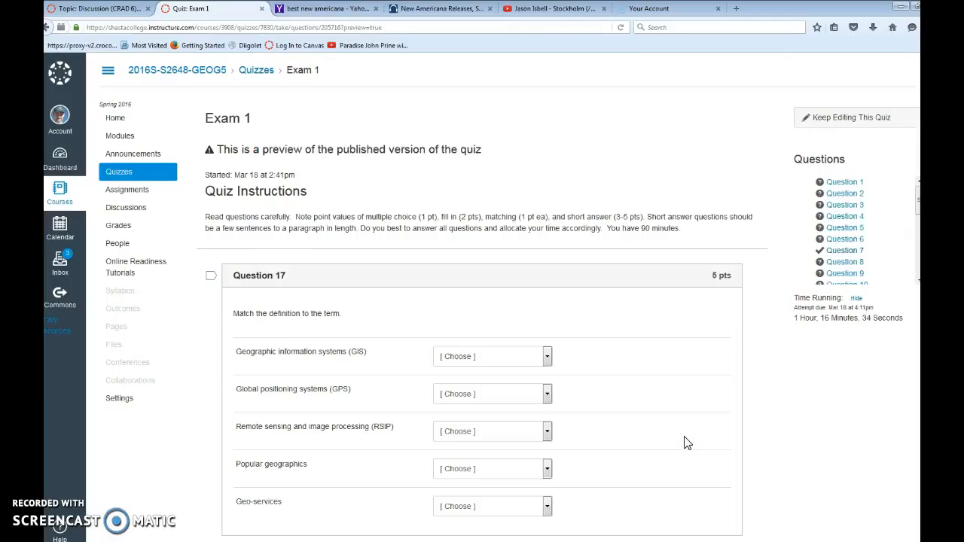
click(547, 356)
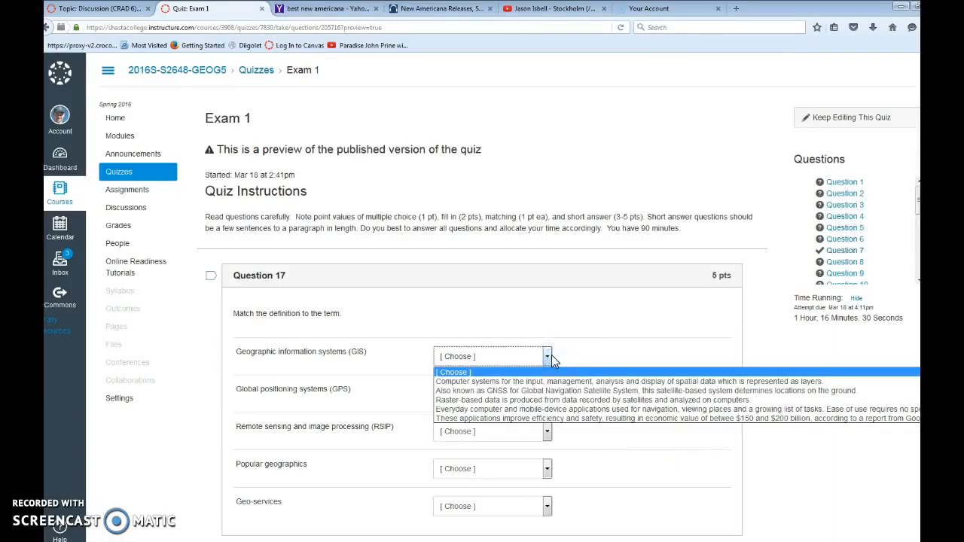
click(490, 381)
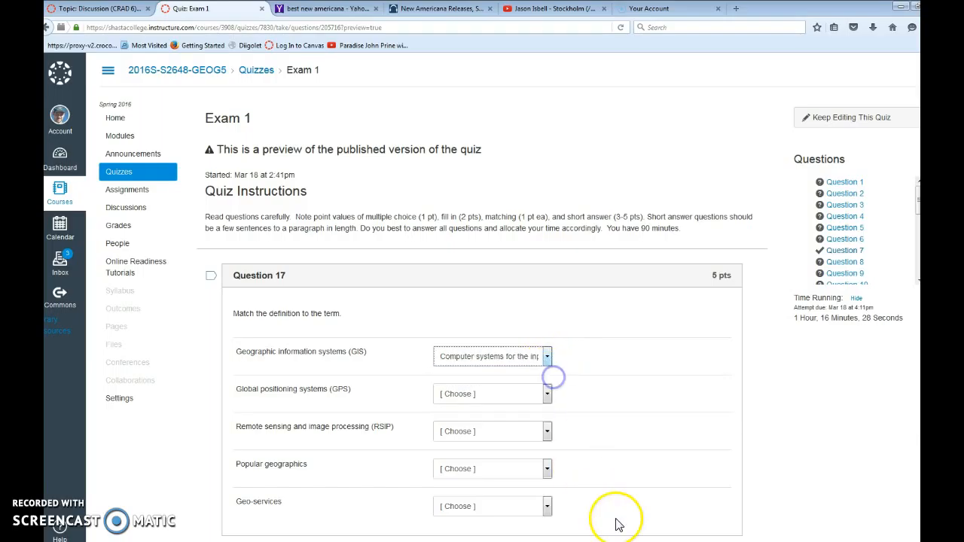
click(546, 355)
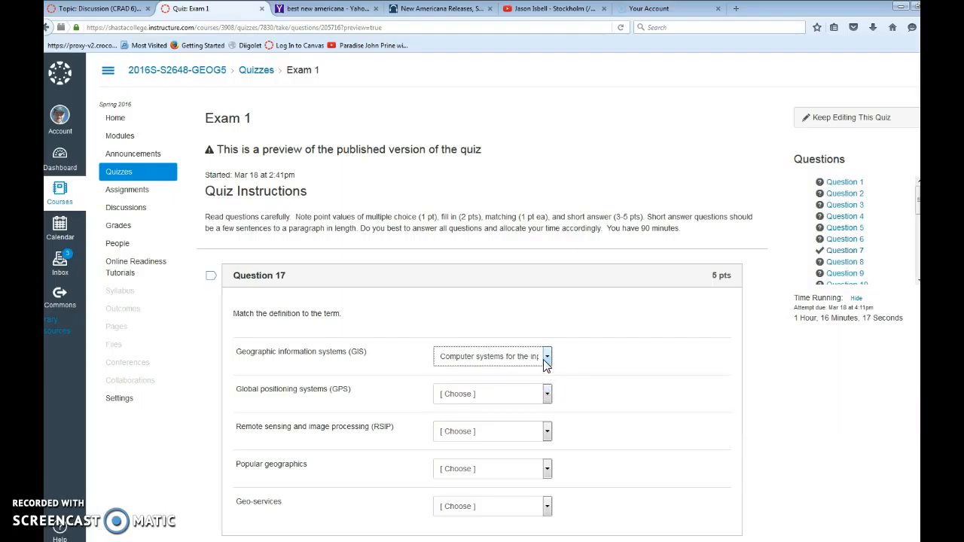
click(546, 356)
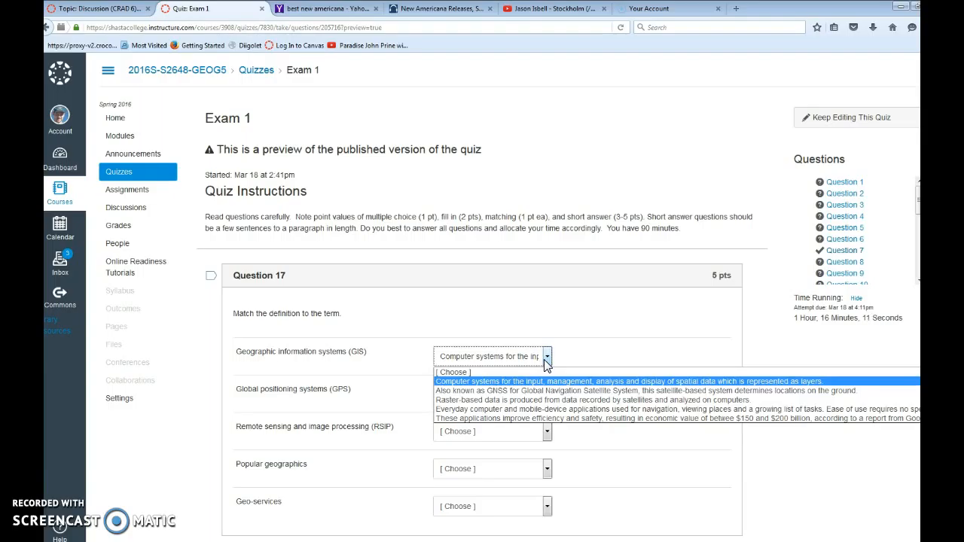
click(547, 391)
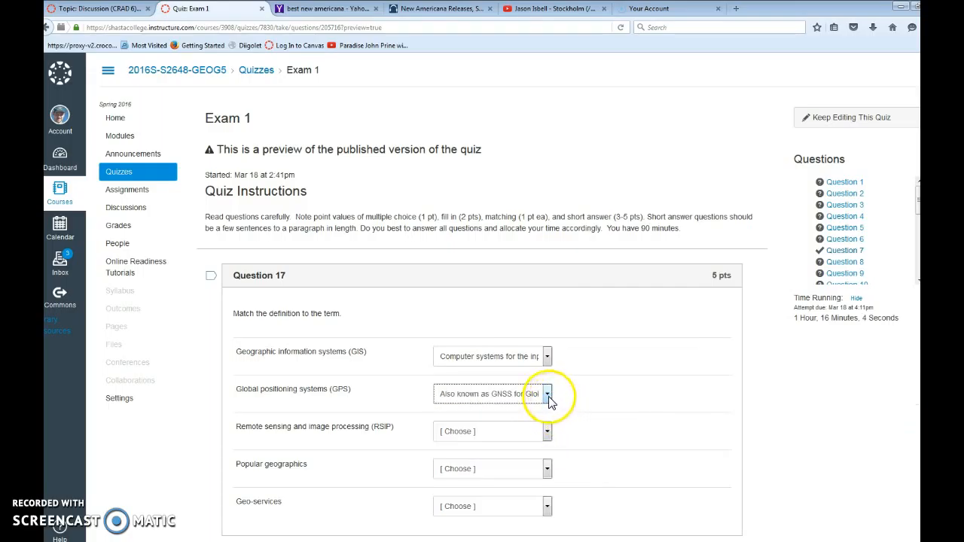
click(547, 393)
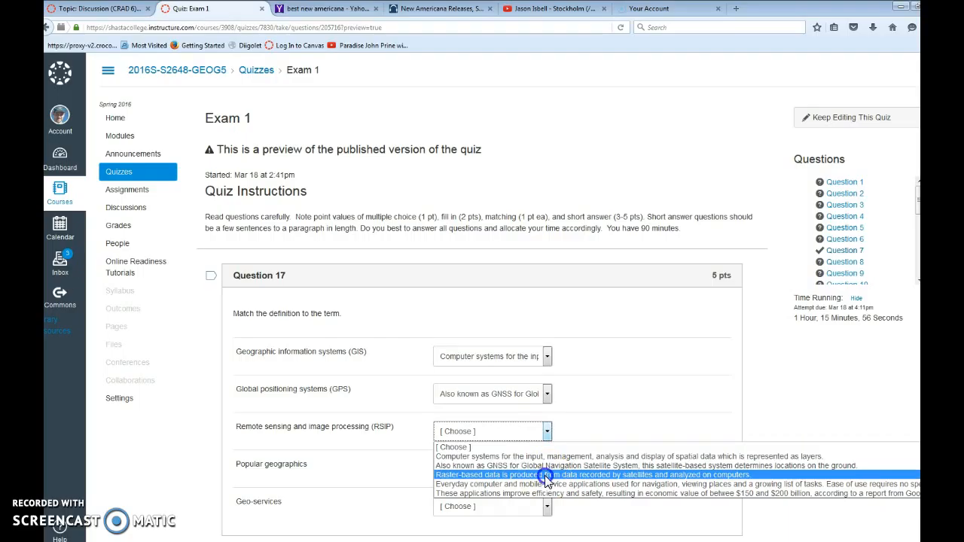
click(542, 474)
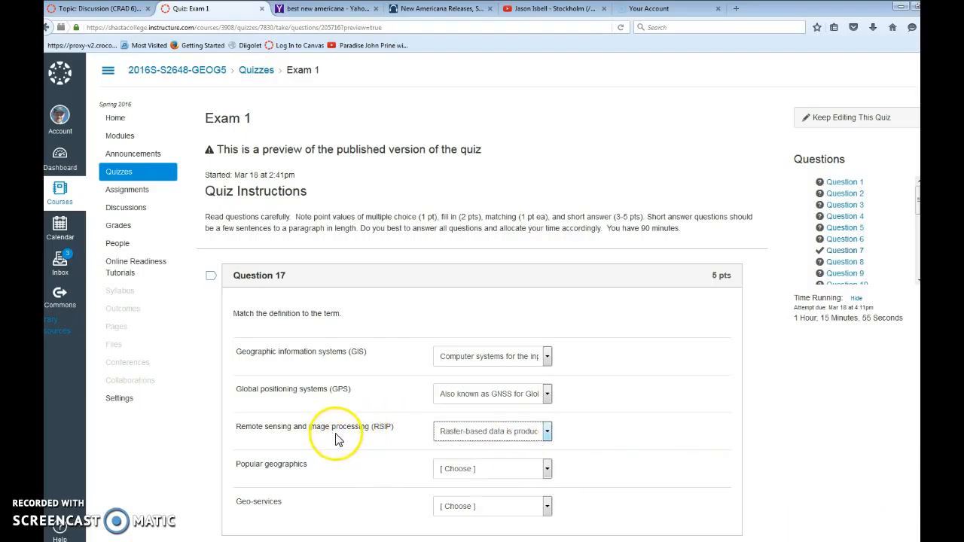
click(493, 469)
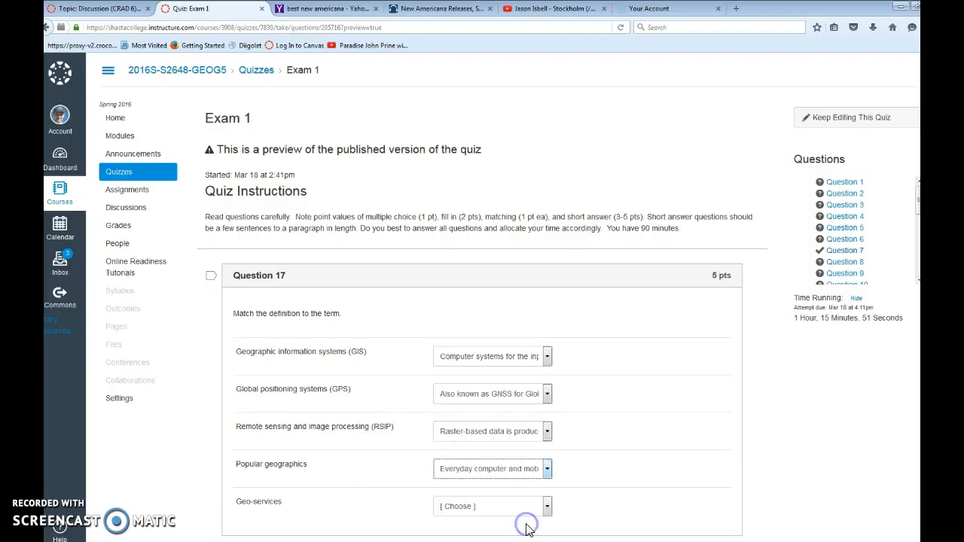
click(547, 468)
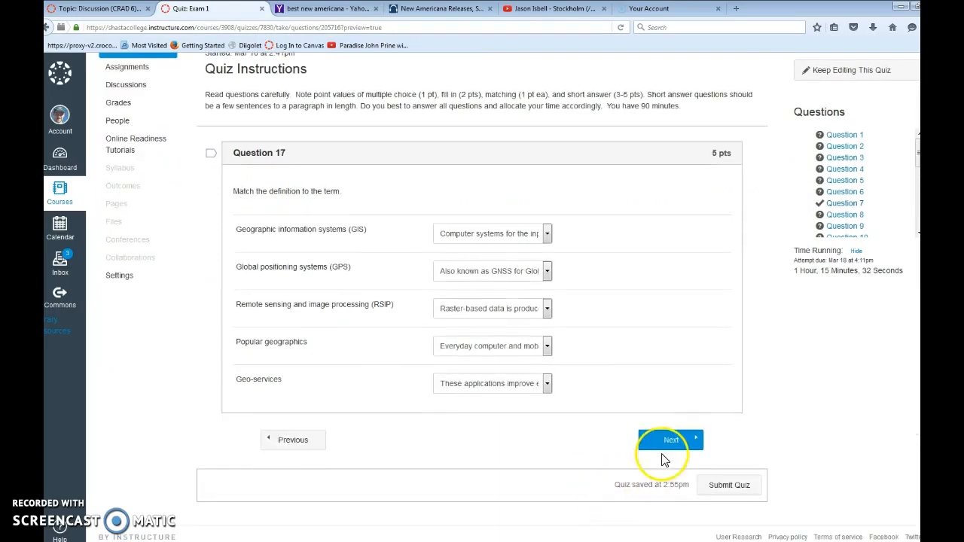
click(670, 440)
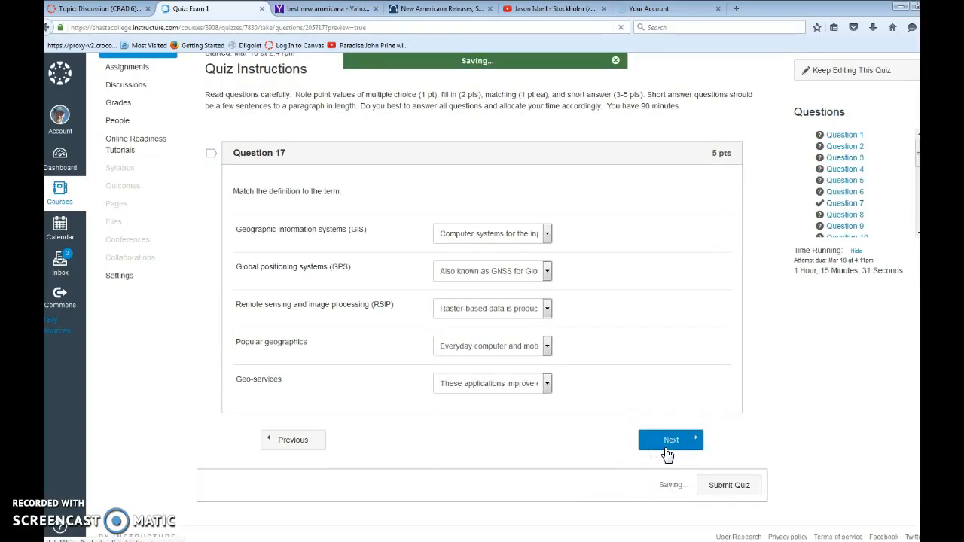
Step: Skip the Web 2.0 multiple-choice Question 18 unanswered and reach Question 19
click(669, 440)
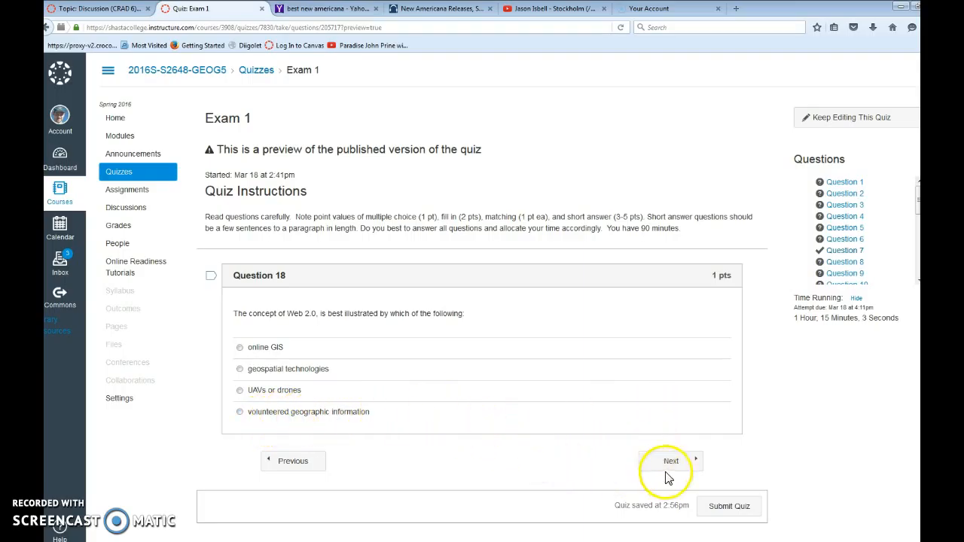
click(670, 460)
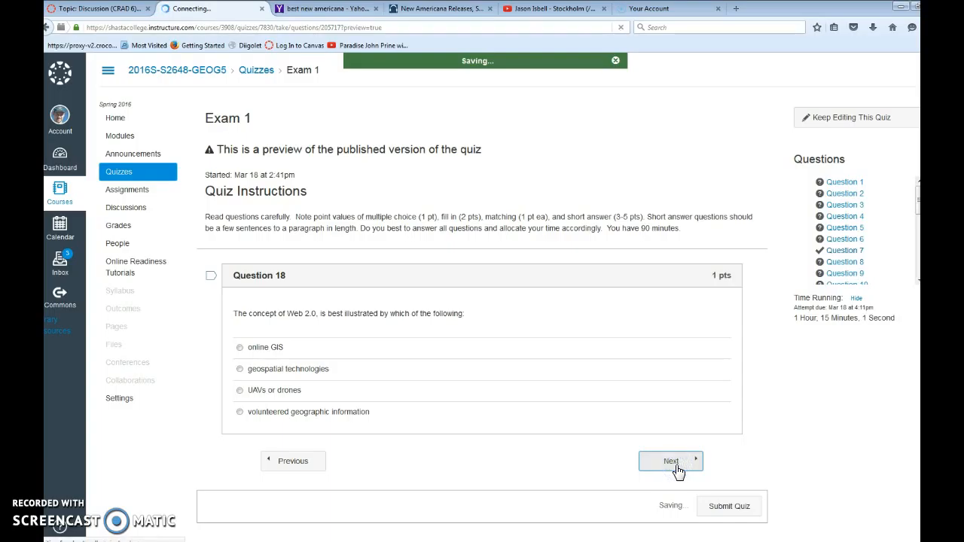
click(670, 460)
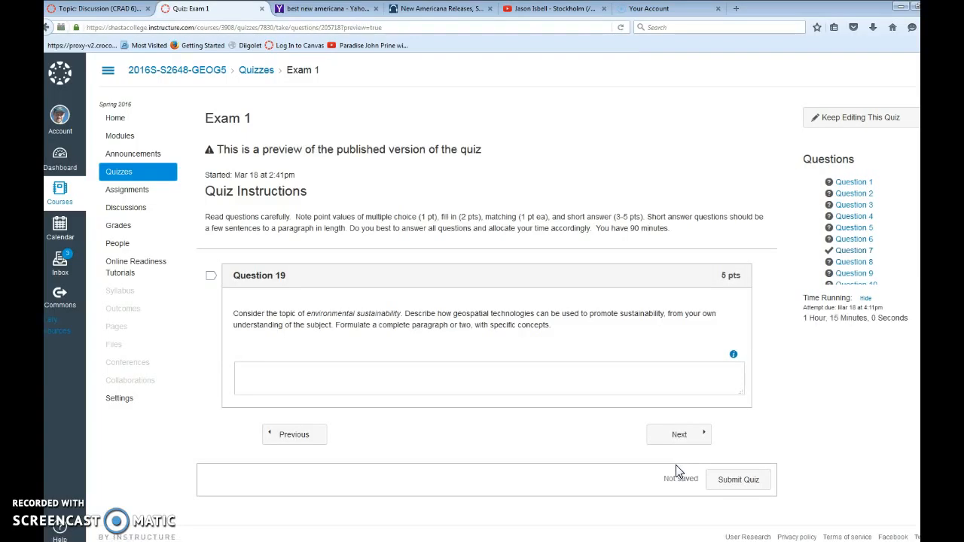
Step: Activate the Question 19 sustainability essay editor, leave it blank, and advance to Question 20
click(488, 376)
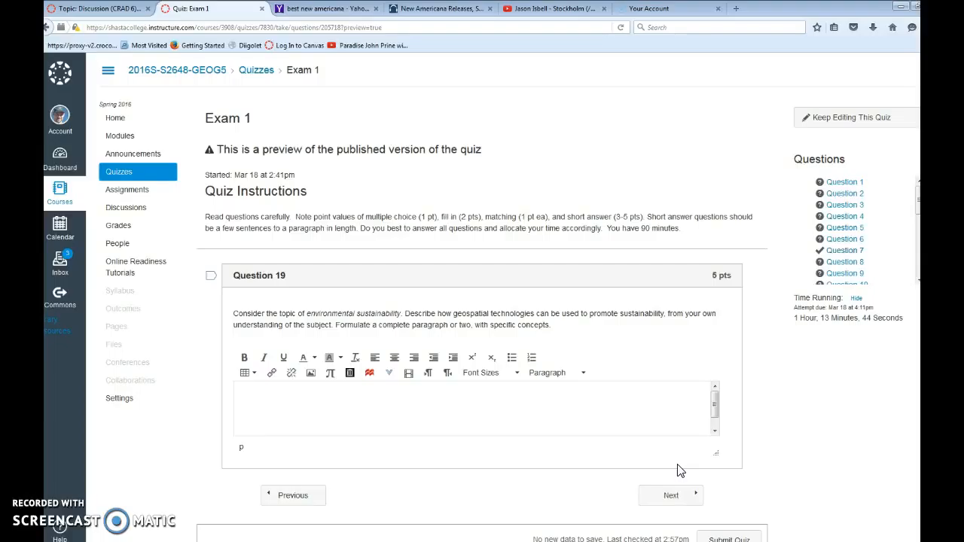
mouse_move(644, 411)
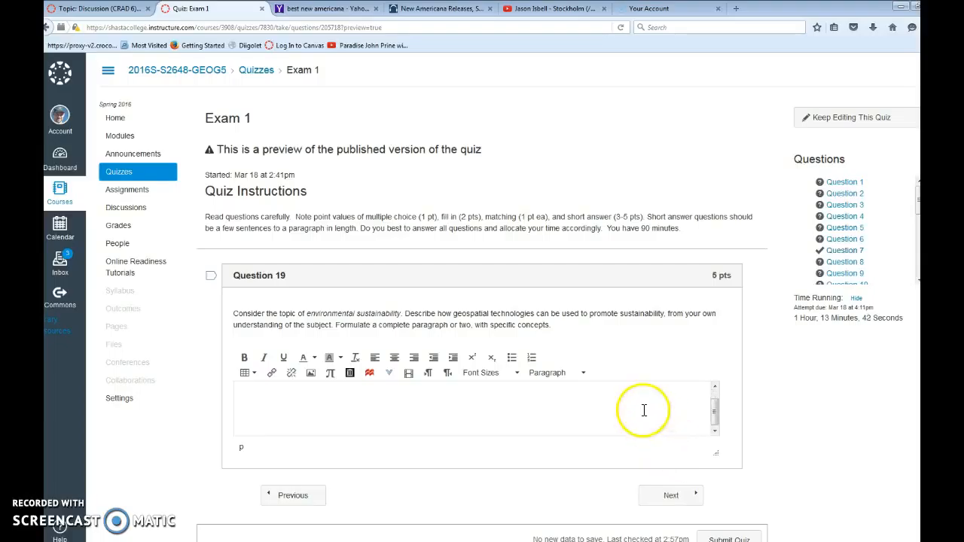
click(670, 494)
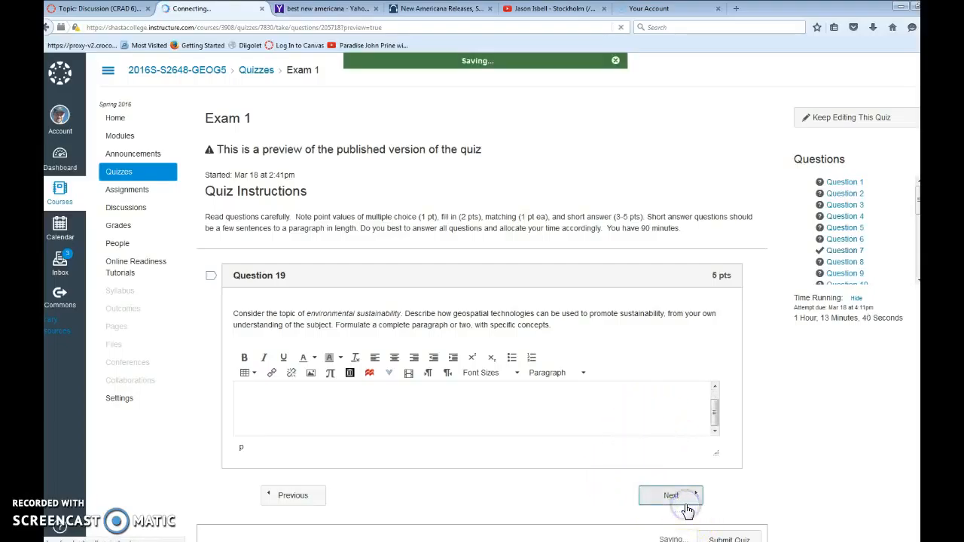
click(670, 495)
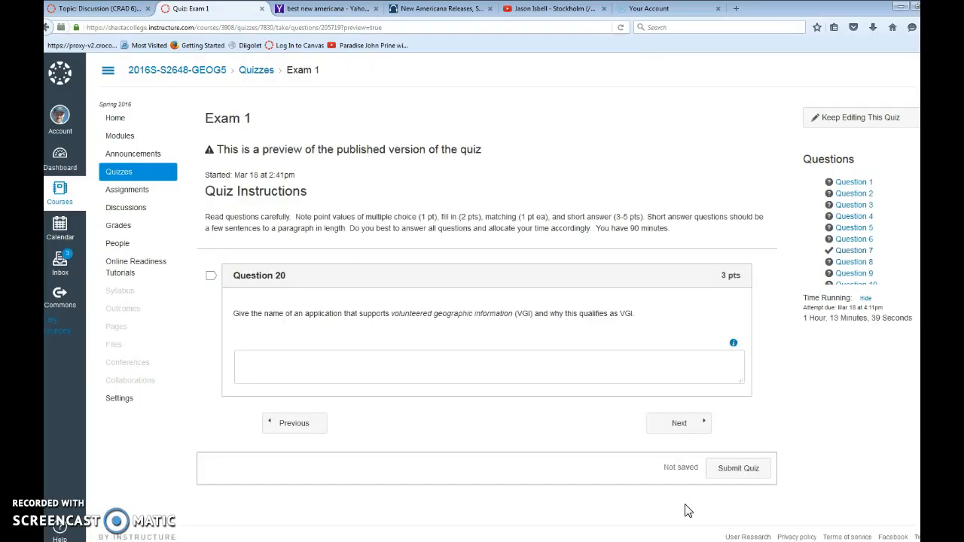
Step: Leave the Question 20 VGI answer blank and pass the Question 21 geocoding choices
click(488, 367)
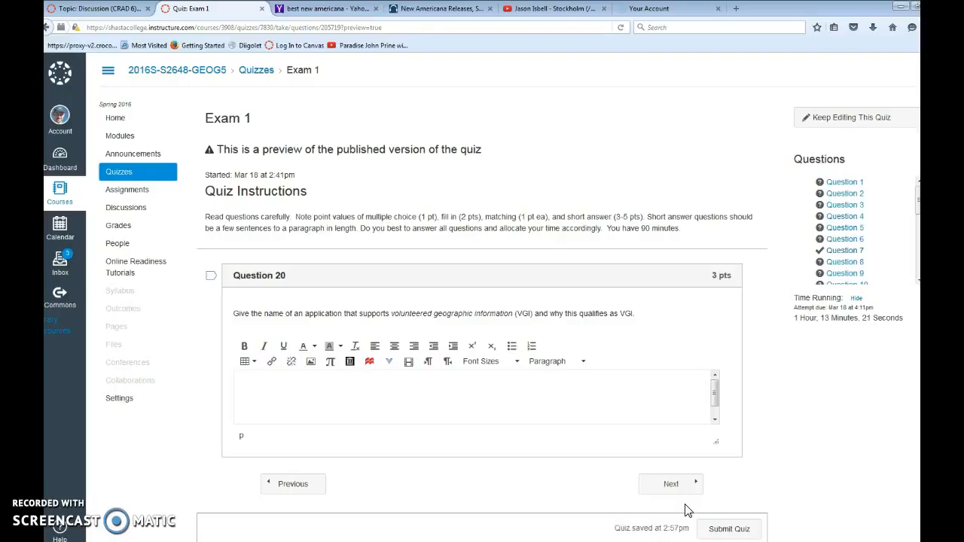
mouse_move(691, 506)
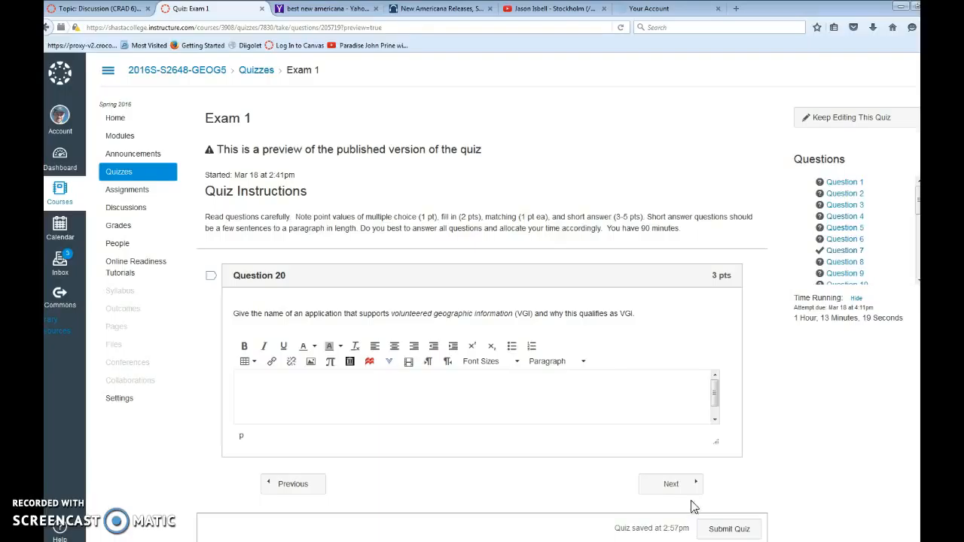
mouse_move(681, 486)
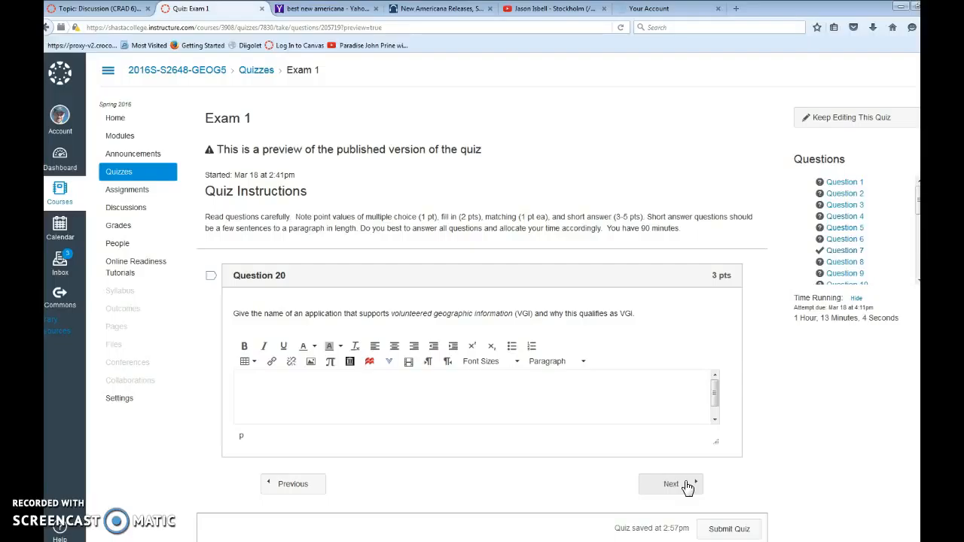
click(670, 483)
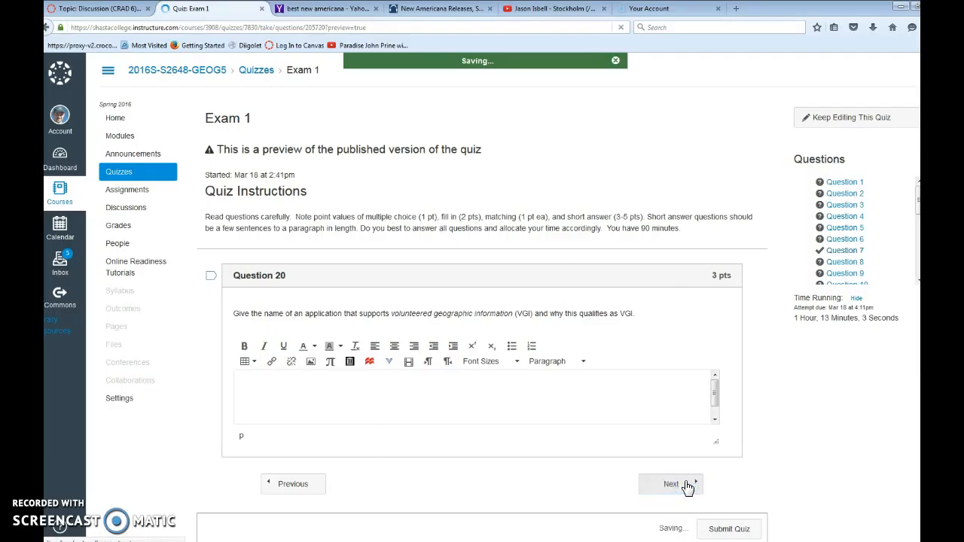
click(670, 483)
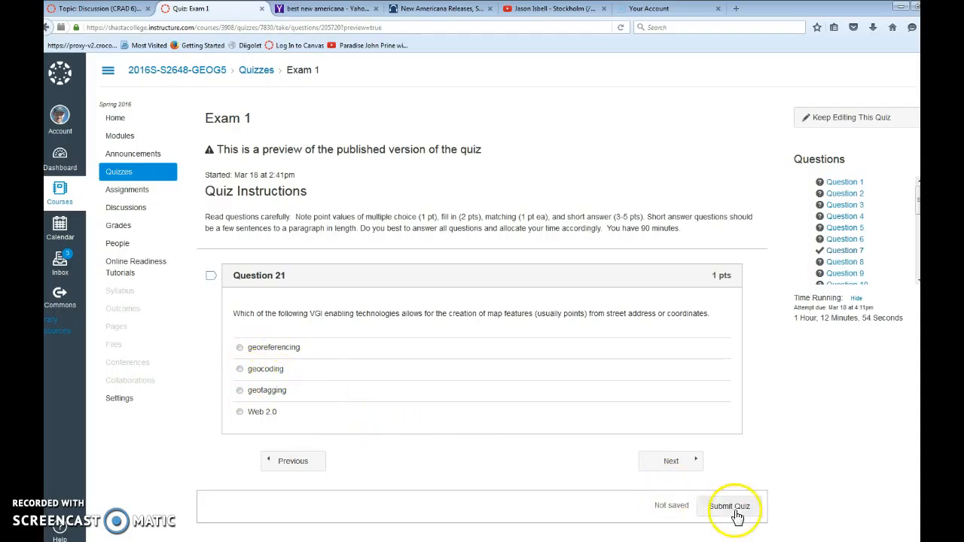
click(670, 461)
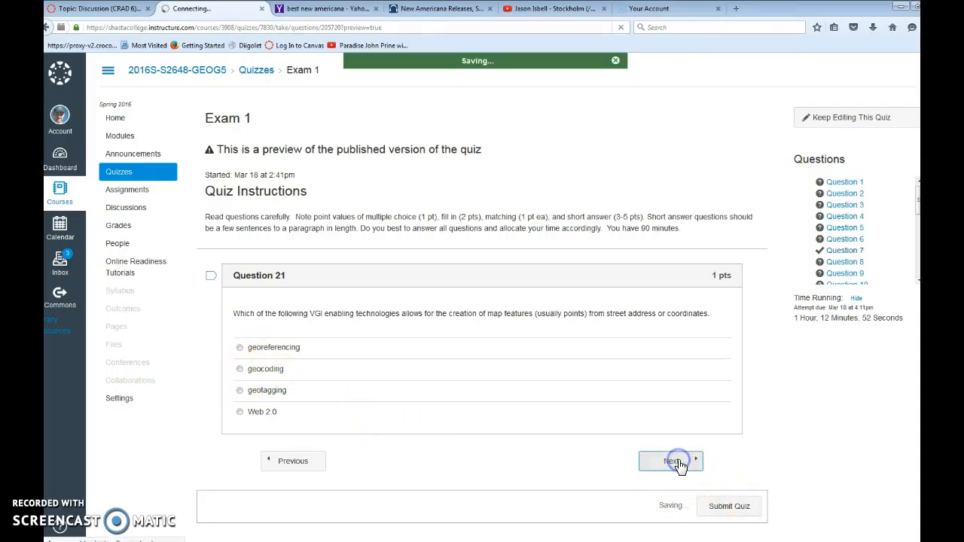
Step: Review the Question 22 GIS essential-functions essay, then move past it
click(671, 461)
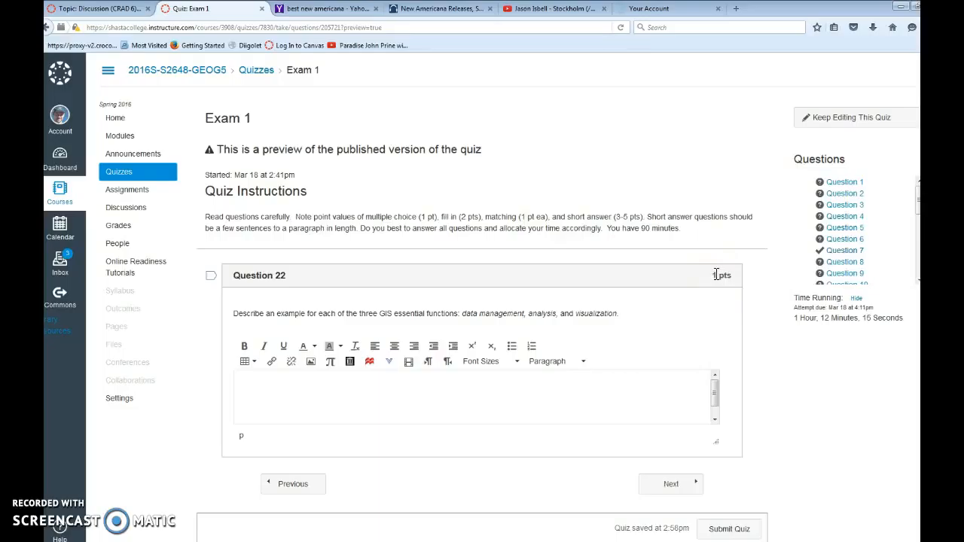
mouse_move(717, 278)
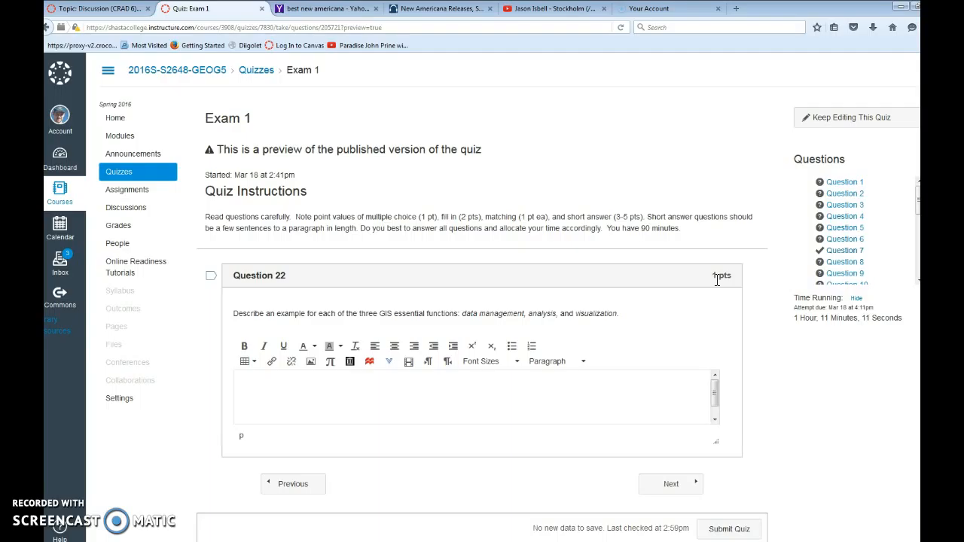
mouse_move(697, 485)
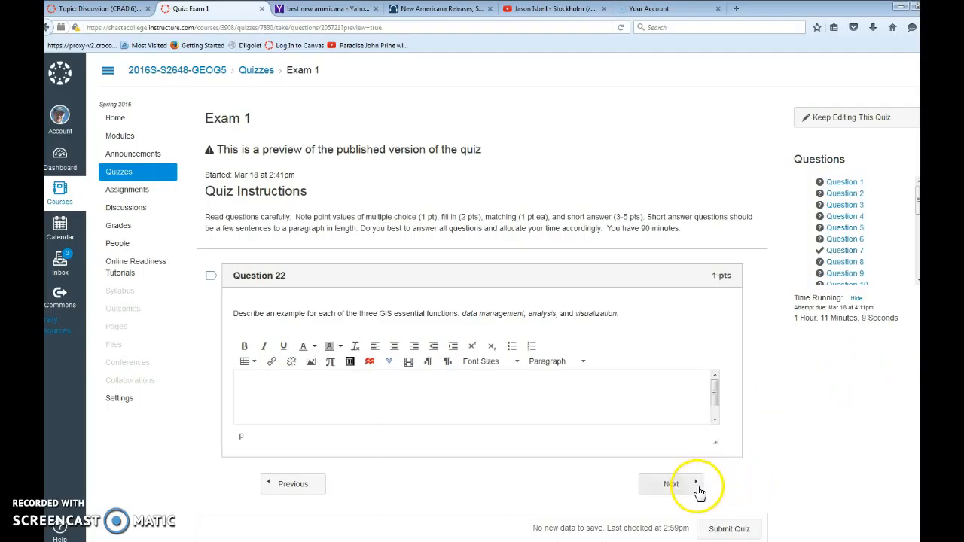
click(670, 484)
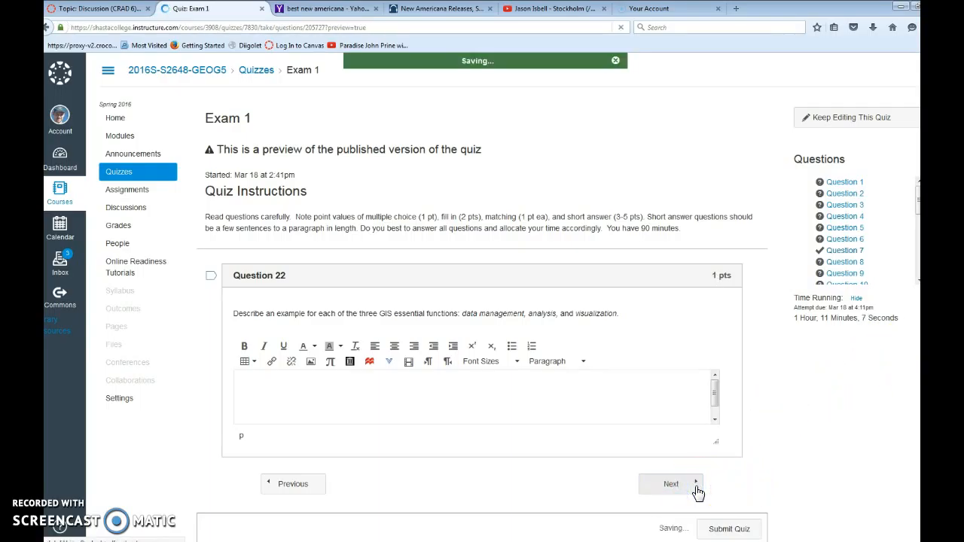
Step: Pass Questions 23 and 24 unanswered to reach the true/false Question 25
click(670, 483)
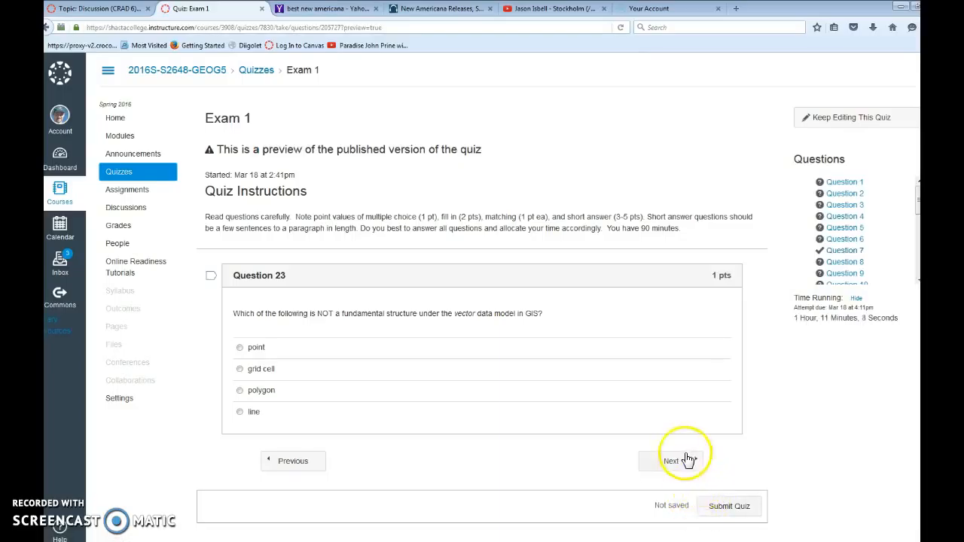
click(673, 461)
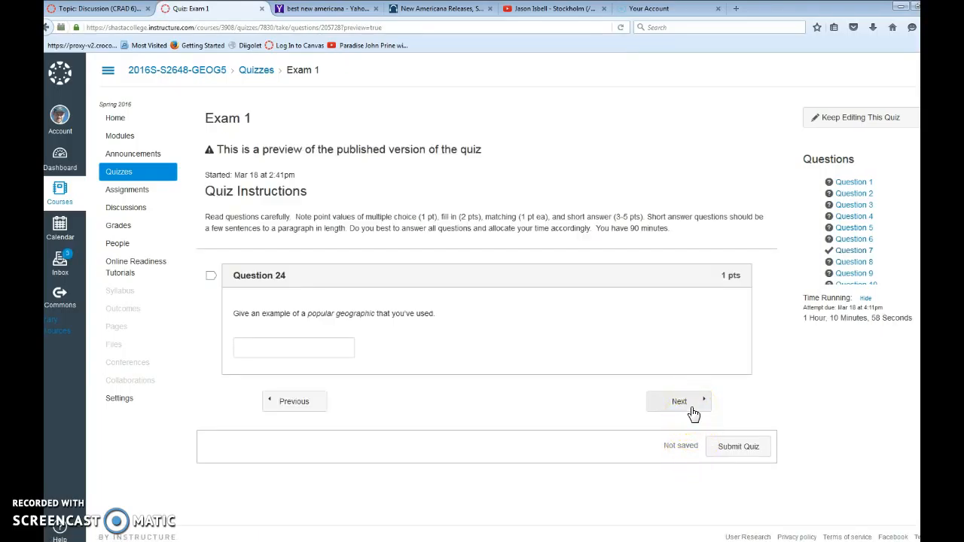
click(678, 401)
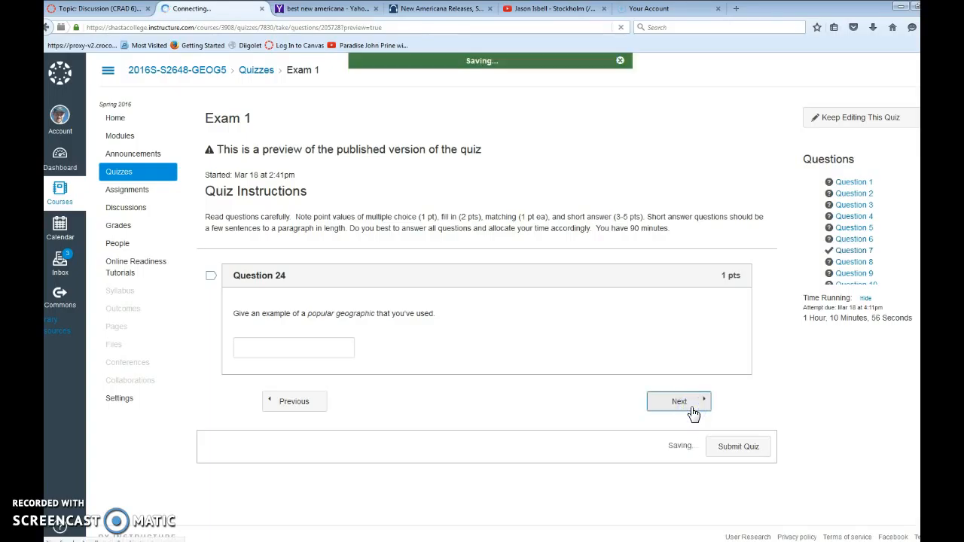
click(679, 401)
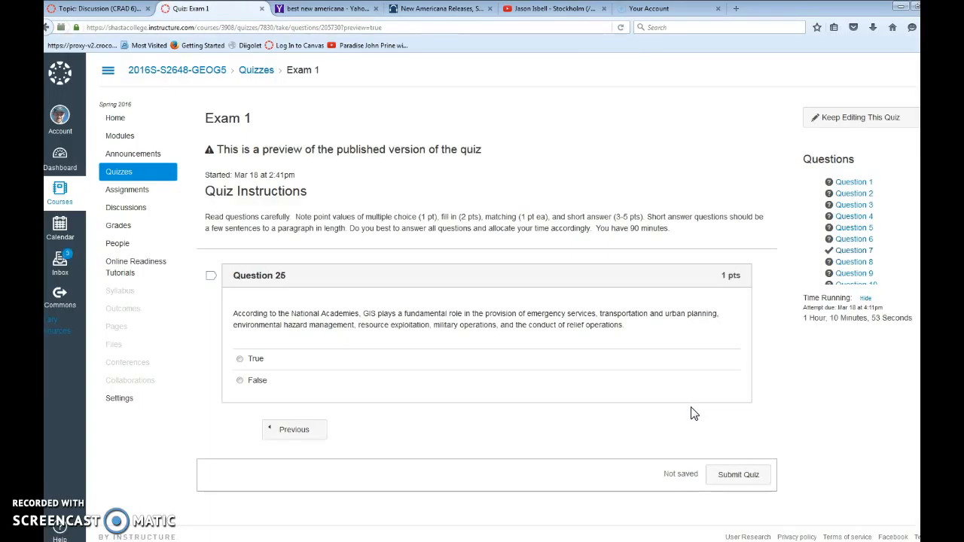